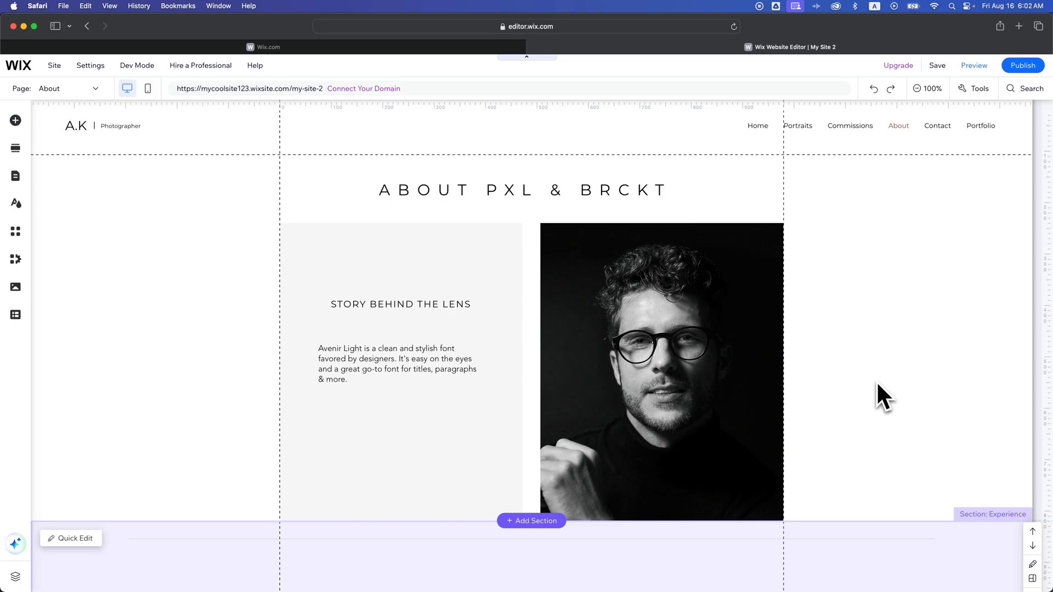
- Select the right column holding the black-and-white portrait in the About strip
{"action": "left_click", "coordinate": [618, 298]}
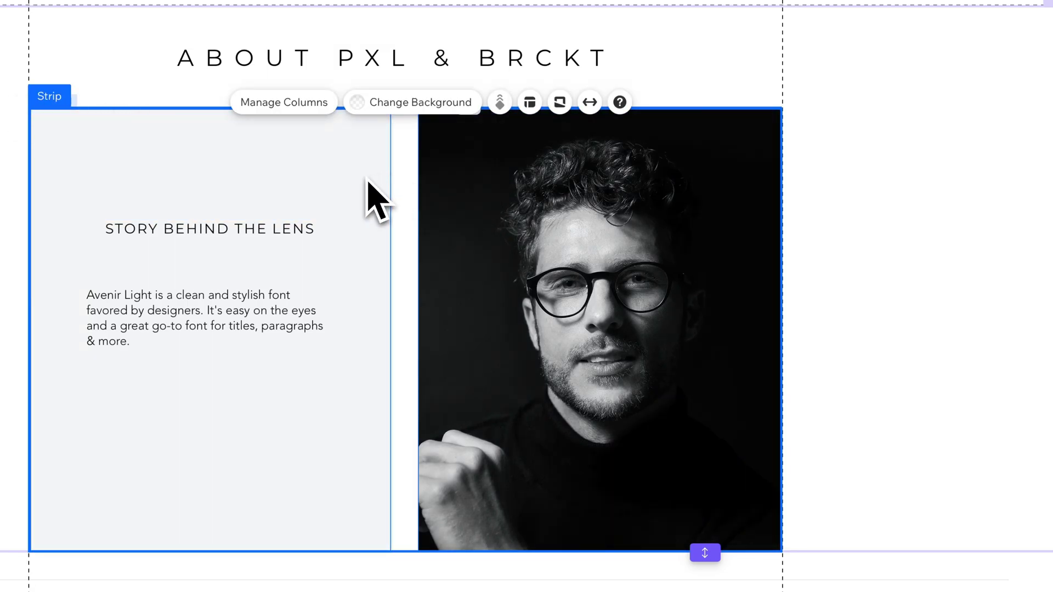
{"action": "left_click", "coordinate": [517, 234]}
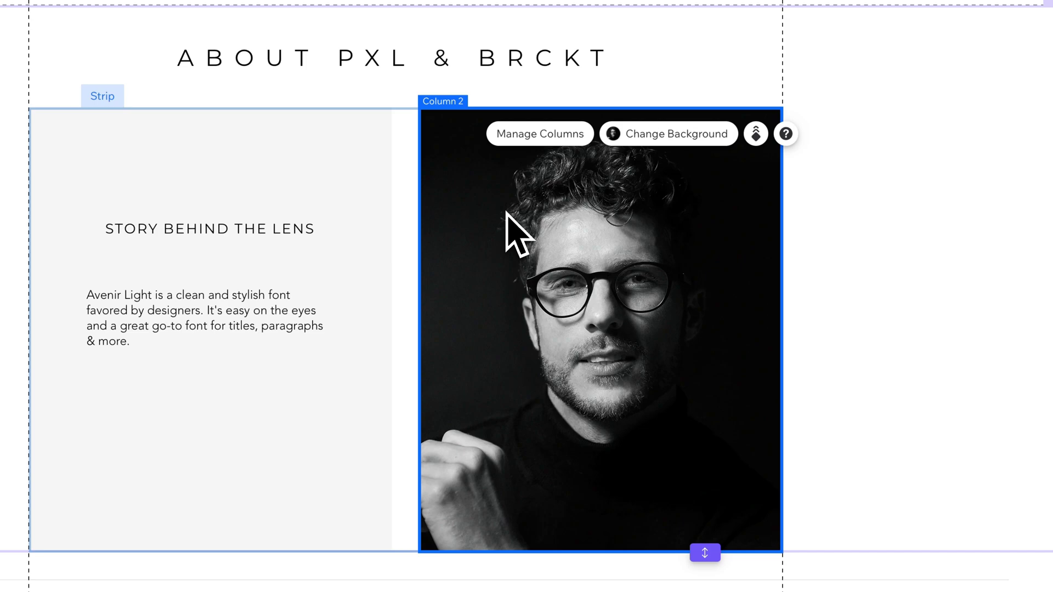
{"action": "mouse_move", "coordinate": [519, 237]}
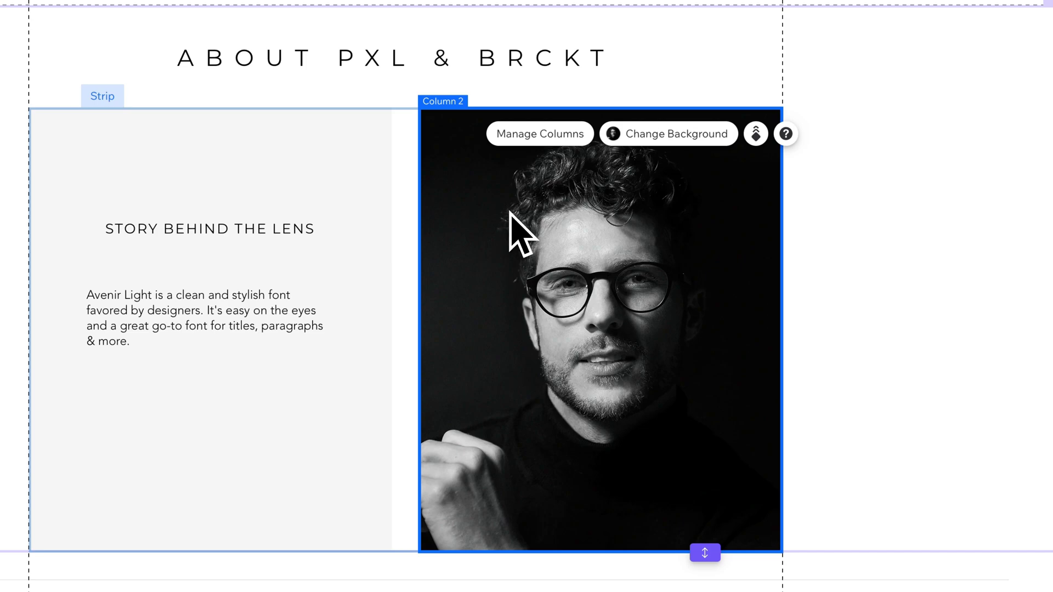
{"action": "mouse_move", "coordinate": [618, 232]}
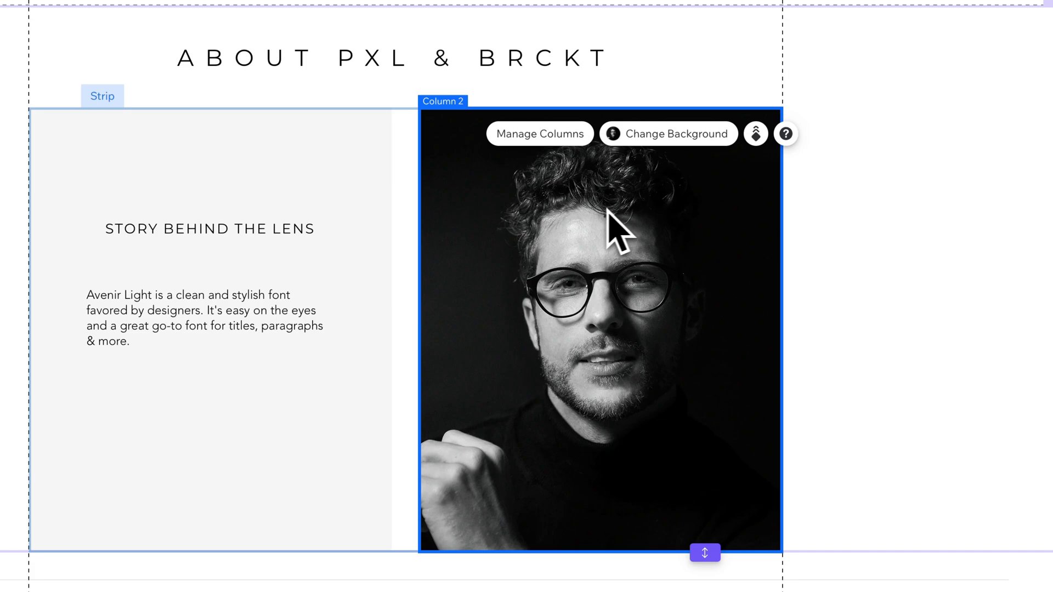
{"action": "mouse_move", "coordinate": [664, 187]}
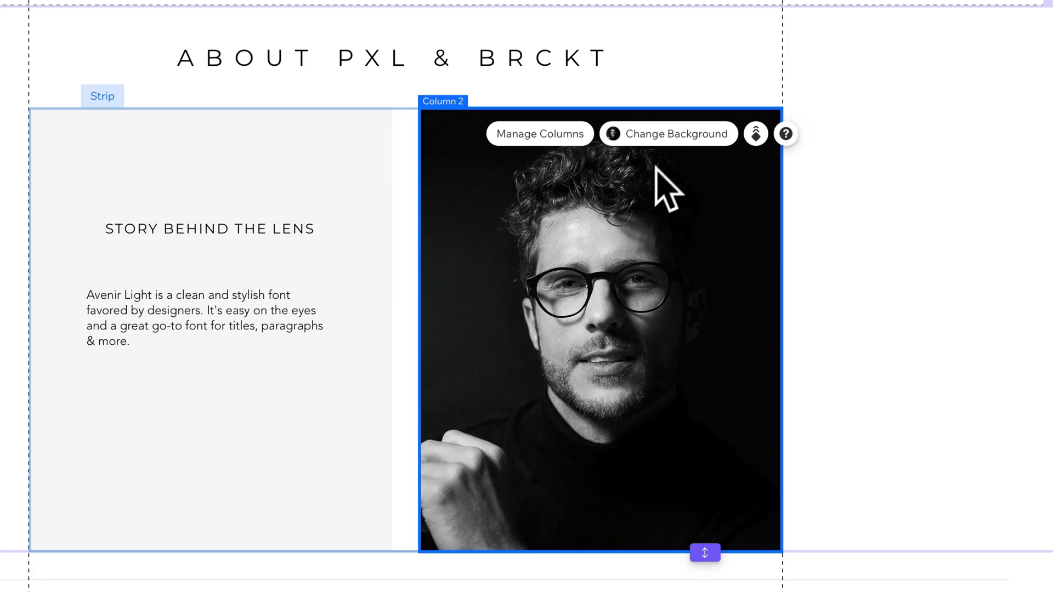
{"action": "mouse_move", "coordinate": [671, 141]}
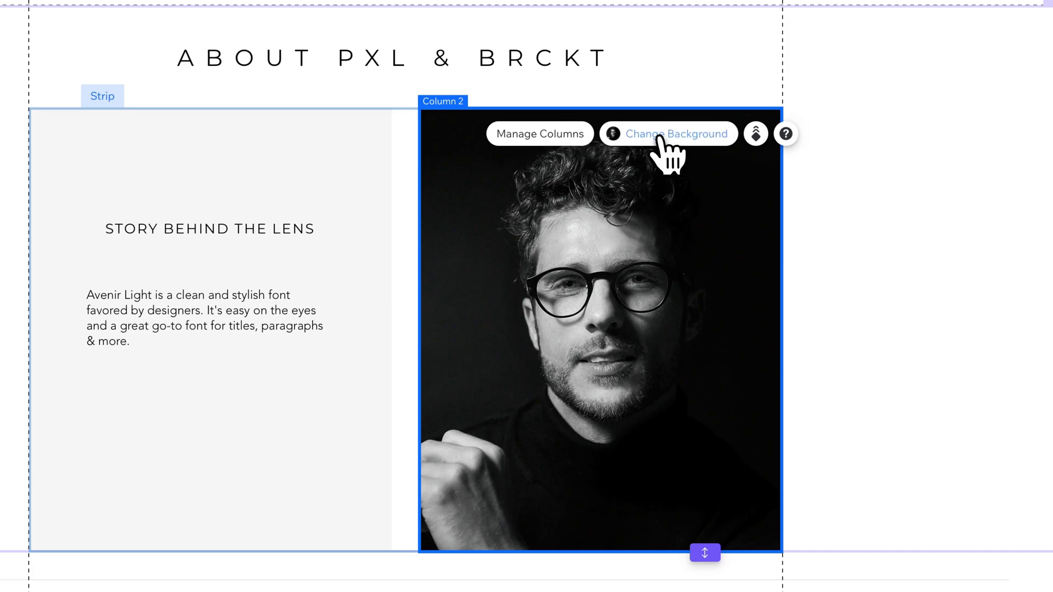
- Show the Column Background settings for the portrait column
{"action": "left_click", "coordinate": [677, 134]}
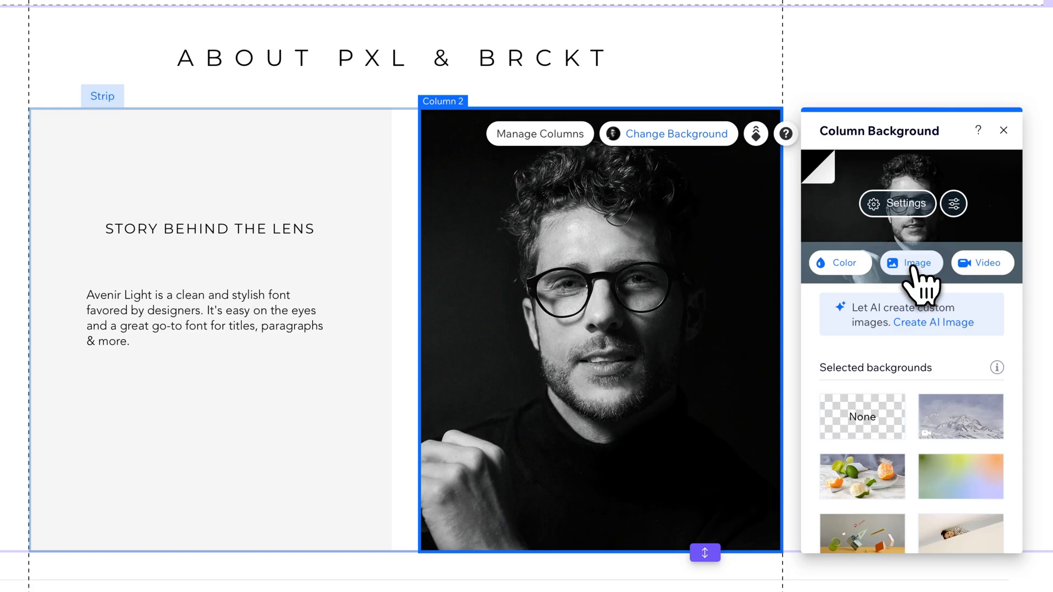
- Choose an image background and pick profile photo.jpg from Site Files, skipping a new upload
{"action": "left_click", "coordinate": [910, 262]}
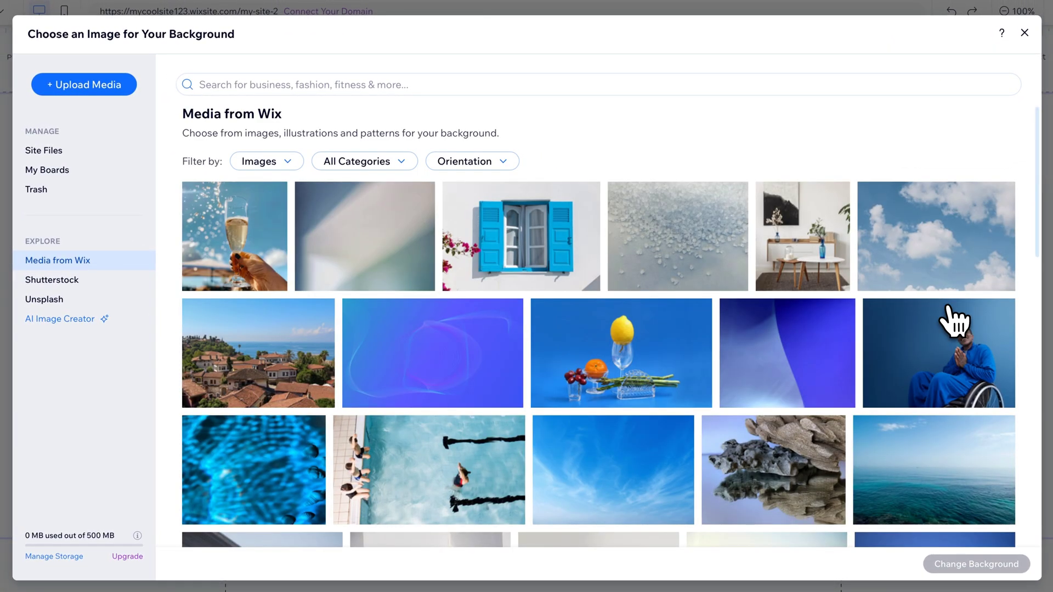
{"action": "mouse_move", "coordinate": [452, 299]}
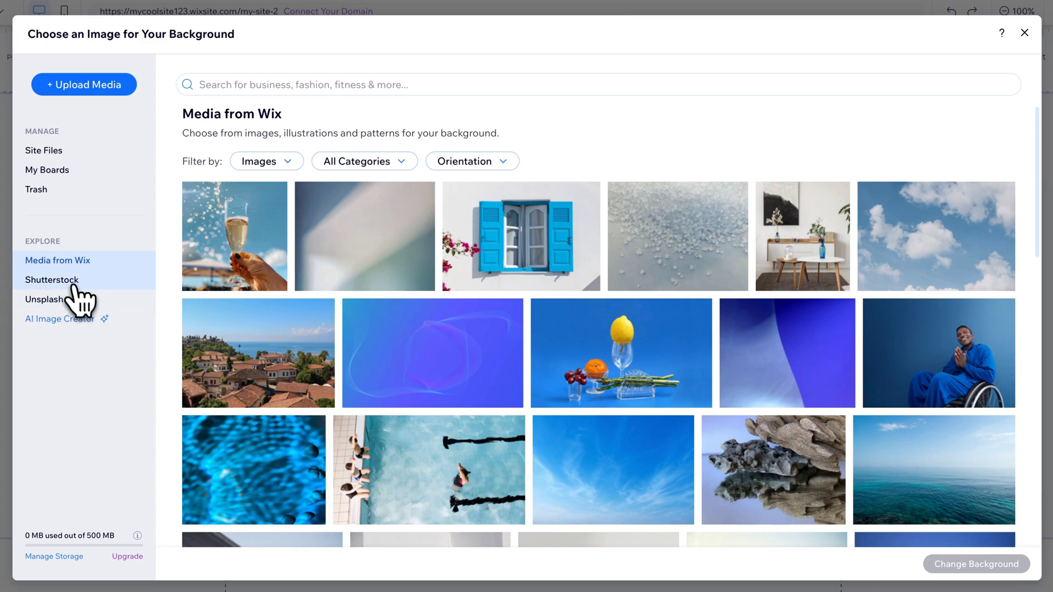
{"action": "mouse_move", "coordinate": [59, 319]}
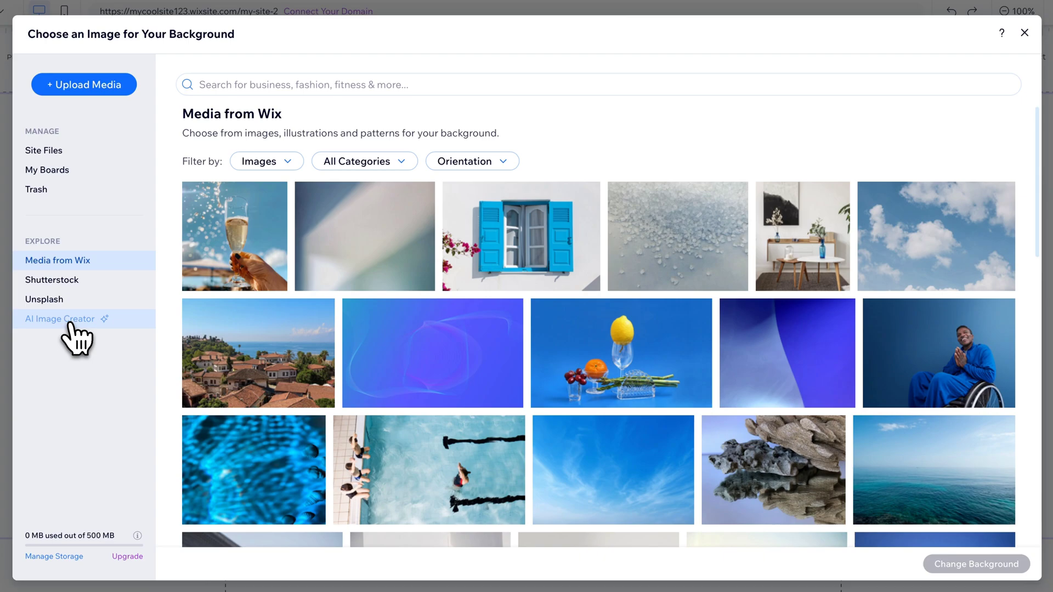
{"action": "mouse_move", "coordinate": [44, 150]}
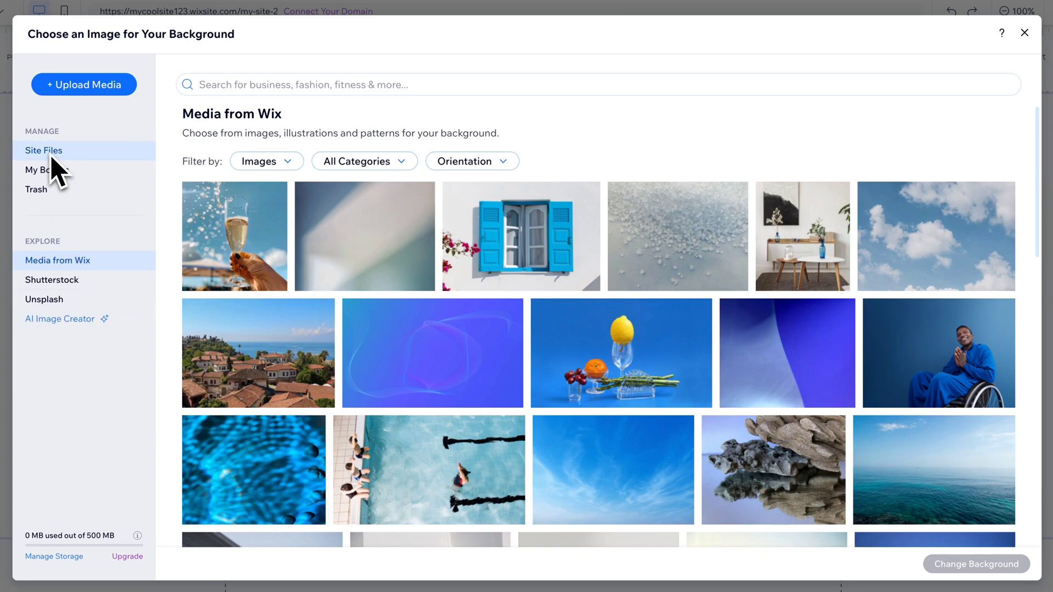
{"action": "left_click", "coordinate": [44, 151]}
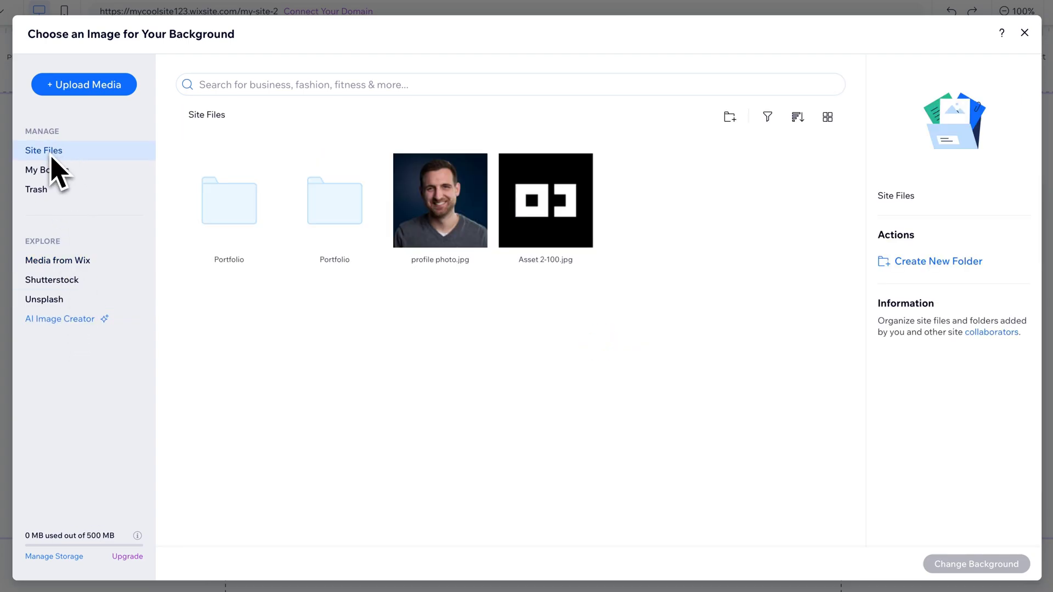
{"action": "mouse_move", "coordinate": [282, 235]}
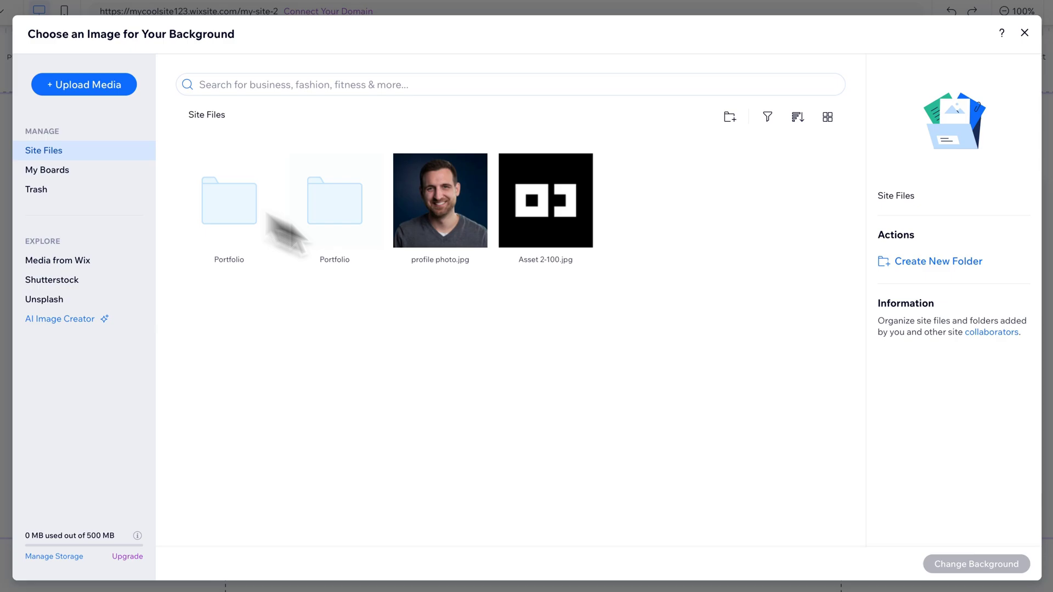
{"action": "mouse_move", "coordinate": [110, 94]}
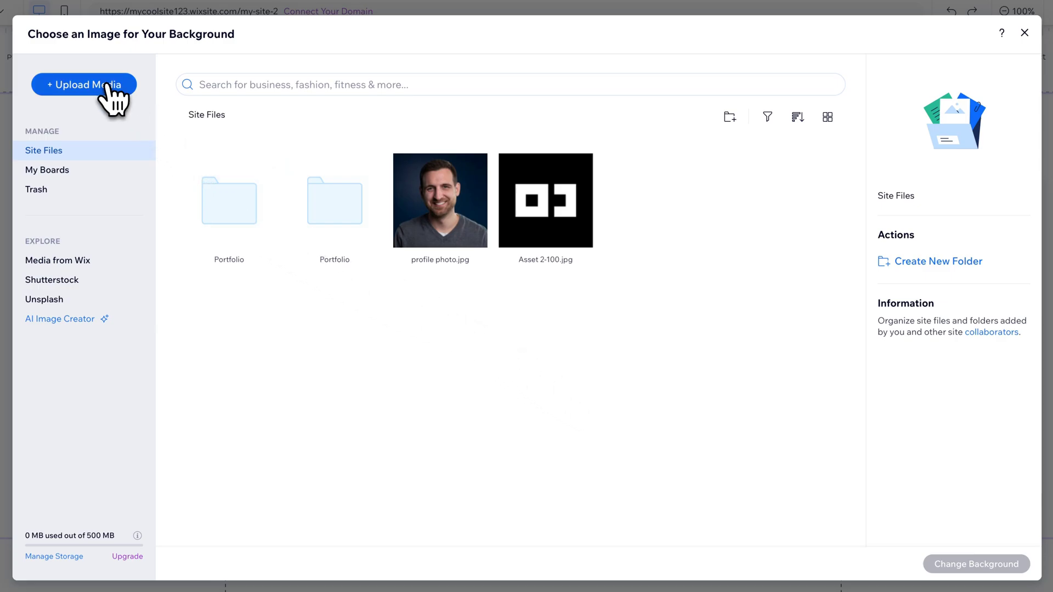
{"action": "left_click", "coordinate": [83, 85]}
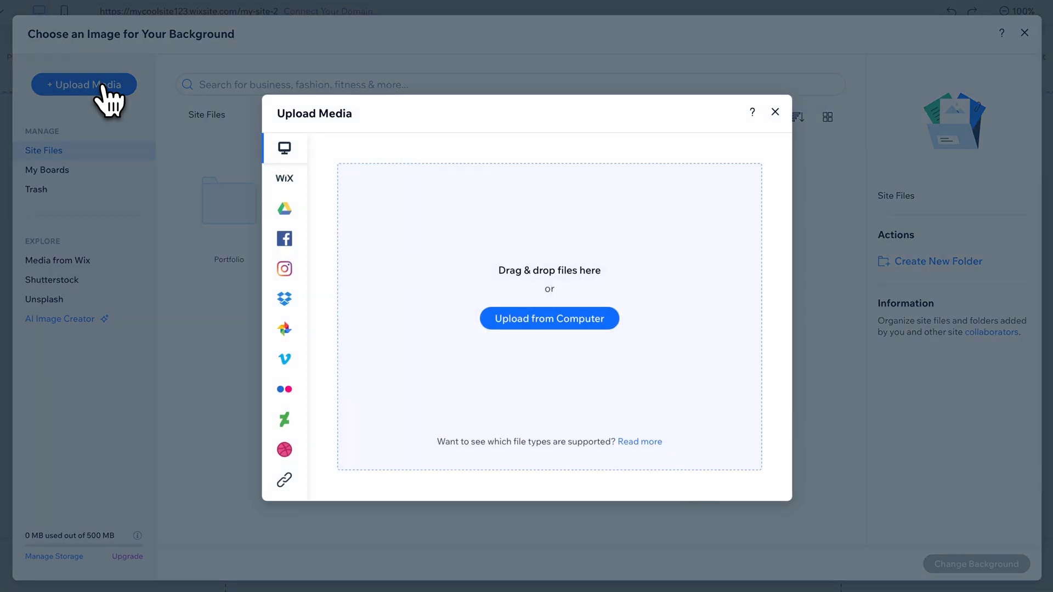
{"action": "mouse_move", "coordinate": [295, 275]}
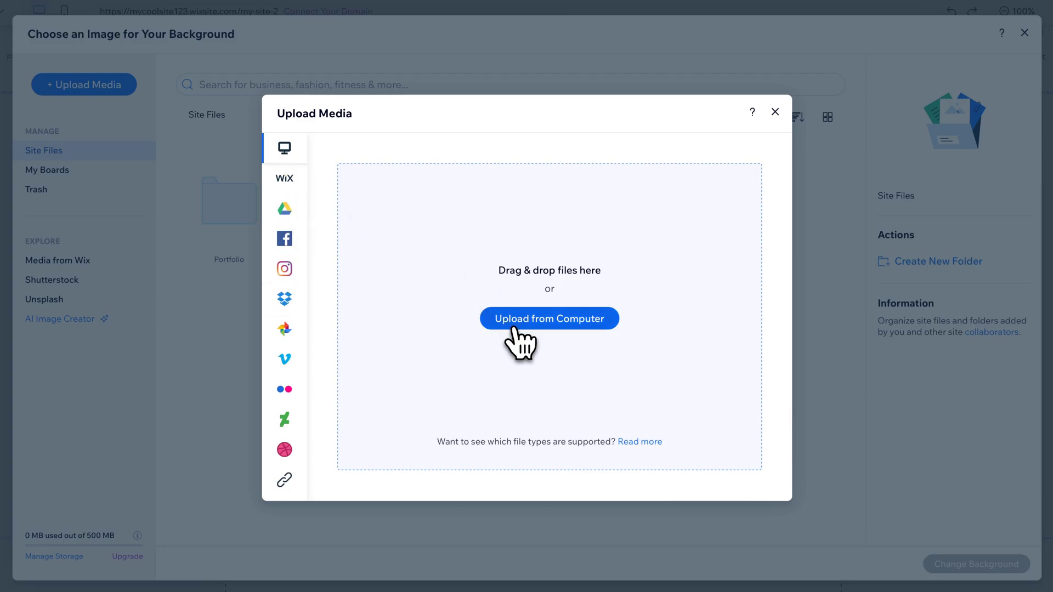
{"action": "mouse_move", "coordinate": [229, 326]}
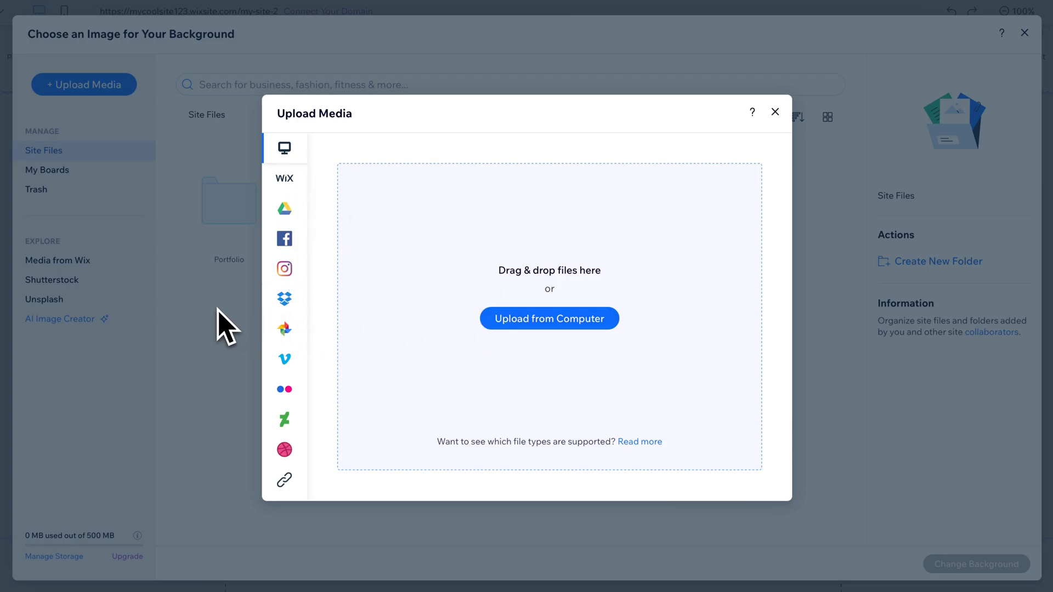
{"action": "left_click", "coordinate": [775, 112]}
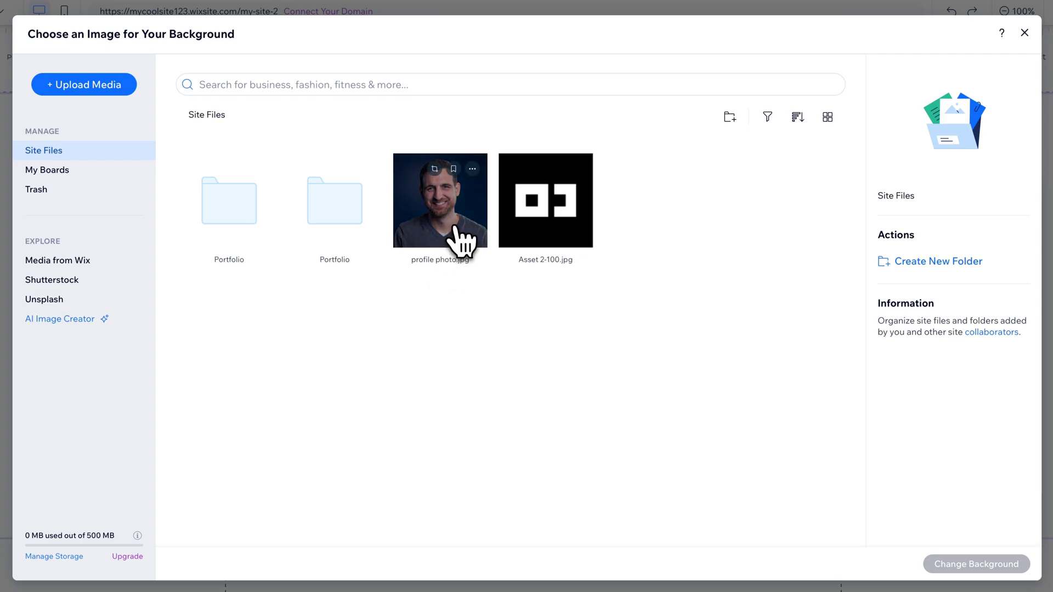
{"action": "left_click", "coordinate": [440, 200]}
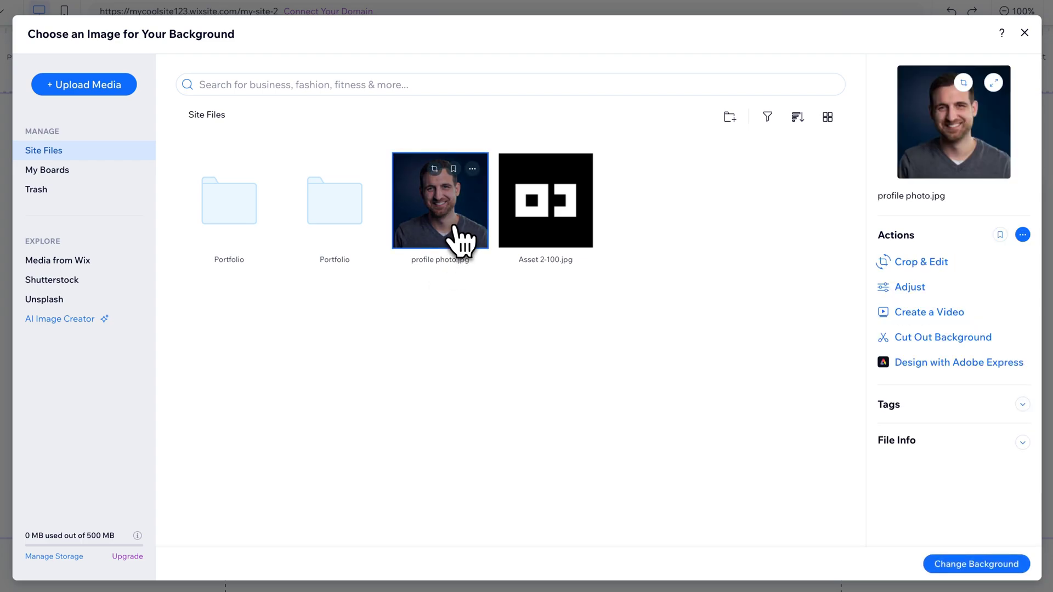
{"action": "mouse_move", "coordinate": [976, 564]}
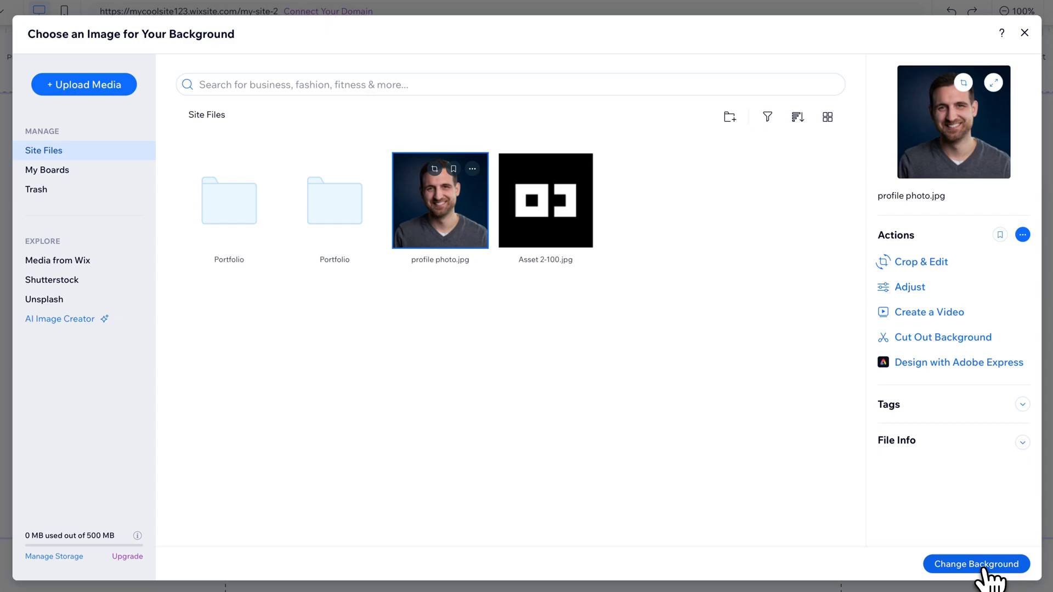
- Apply profile photo.jpg as the portrait column's background
{"action": "left_click", "coordinate": [977, 564]}
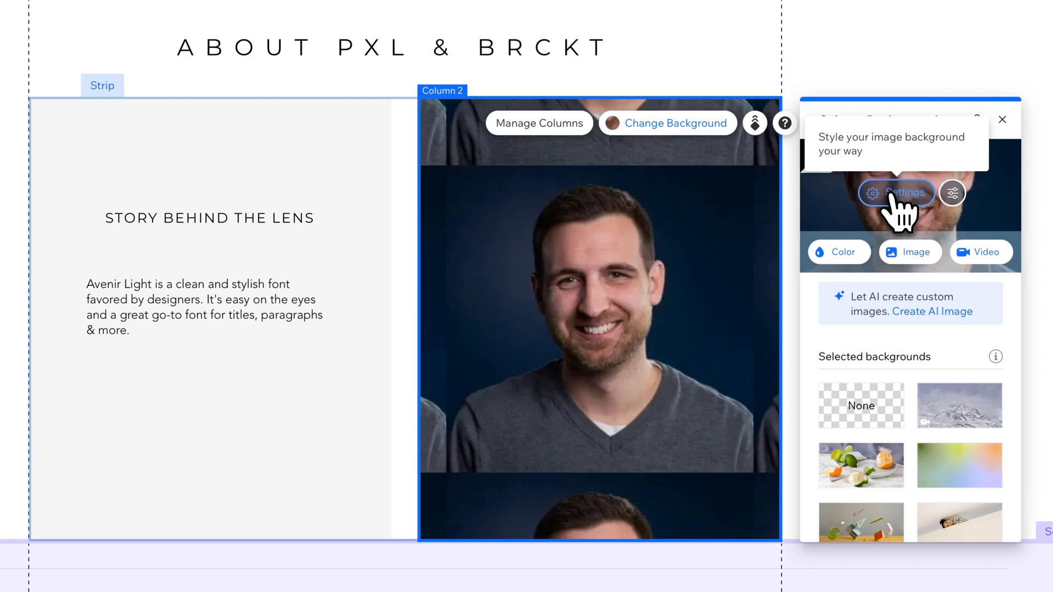
- Set the background image scaling to Original size, then to Scale to fill
{"action": "left_click", "coordinate": [896, 193]}
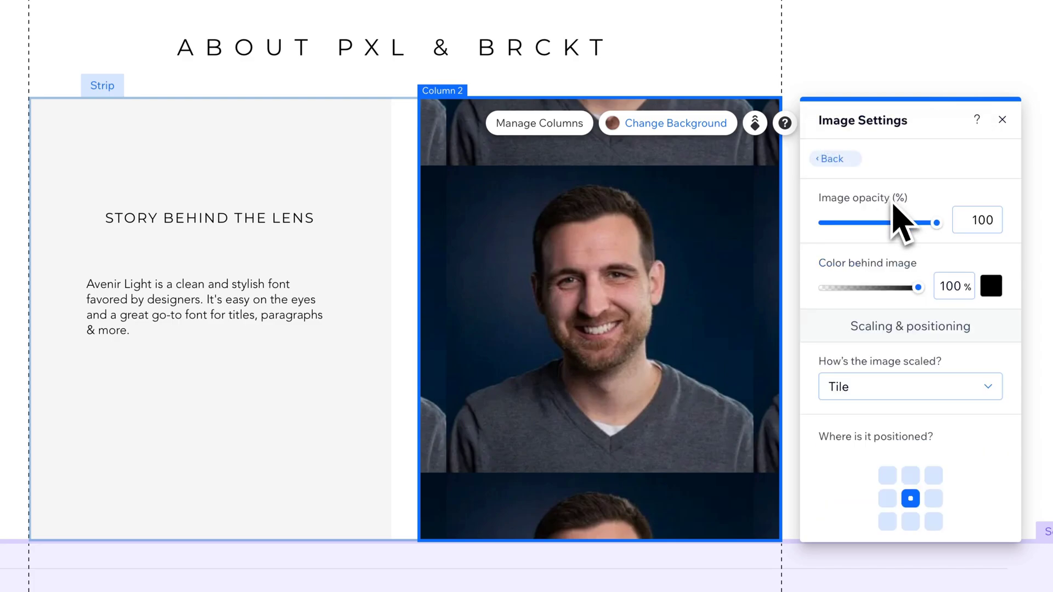
{"action": "mouse_move", "coordinate": [893, 363]}
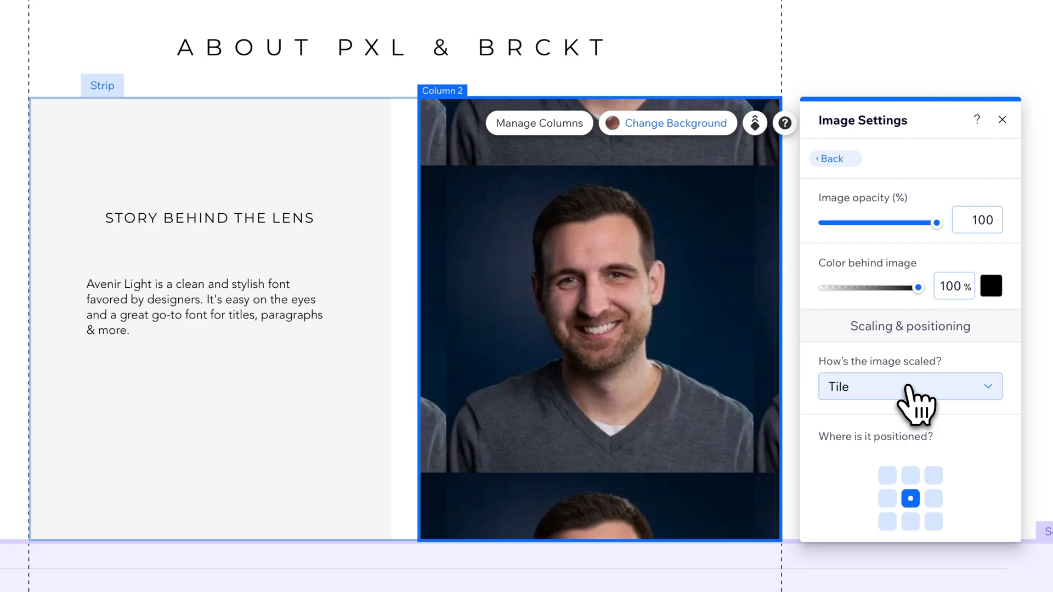
{"action": "left_click", "coordinate": [910, 386]}
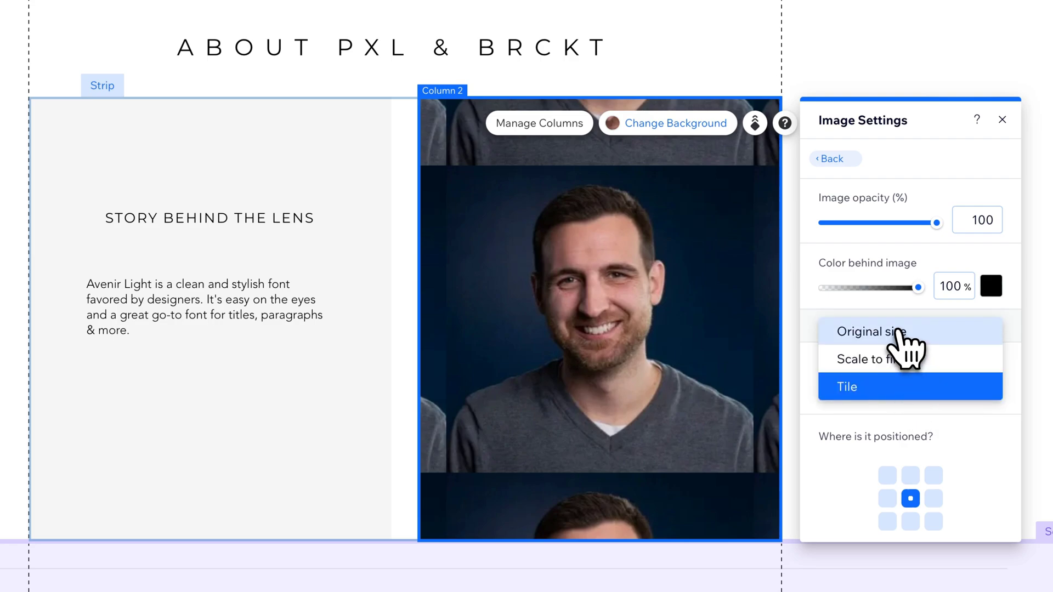
{"action": "left_click", "coordinate": [872, 332]}
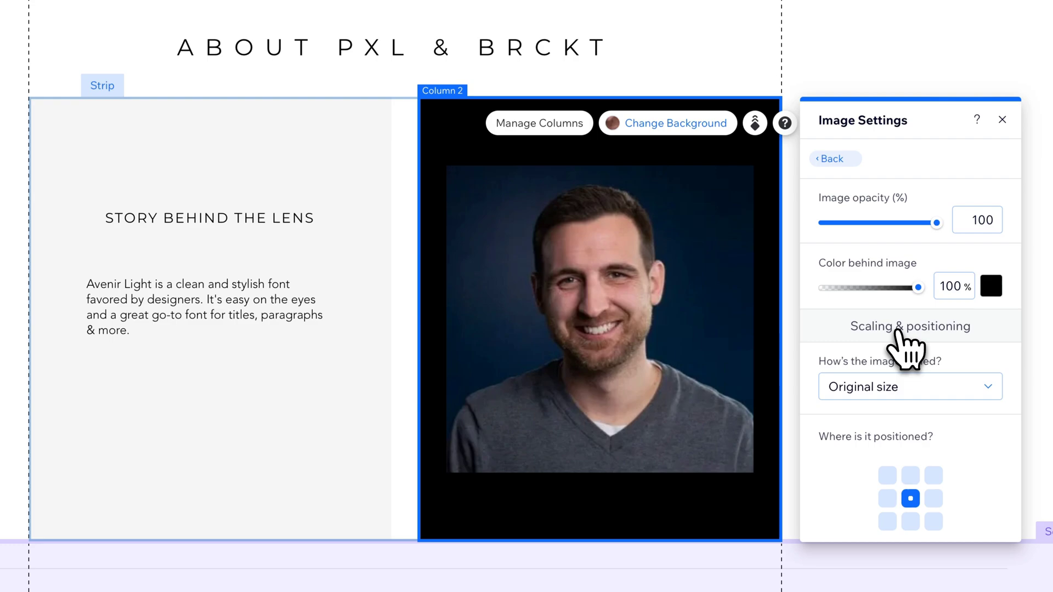
{"action": "left_click", "coordinate": [909, 387]}
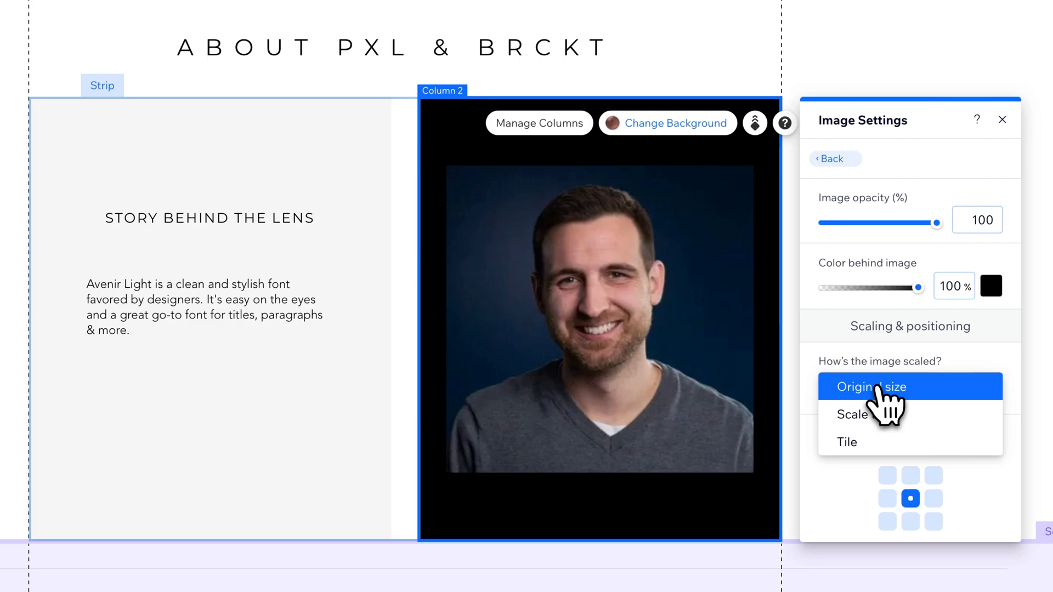
{"action": "left_click", "coordinate": [851, 415]}
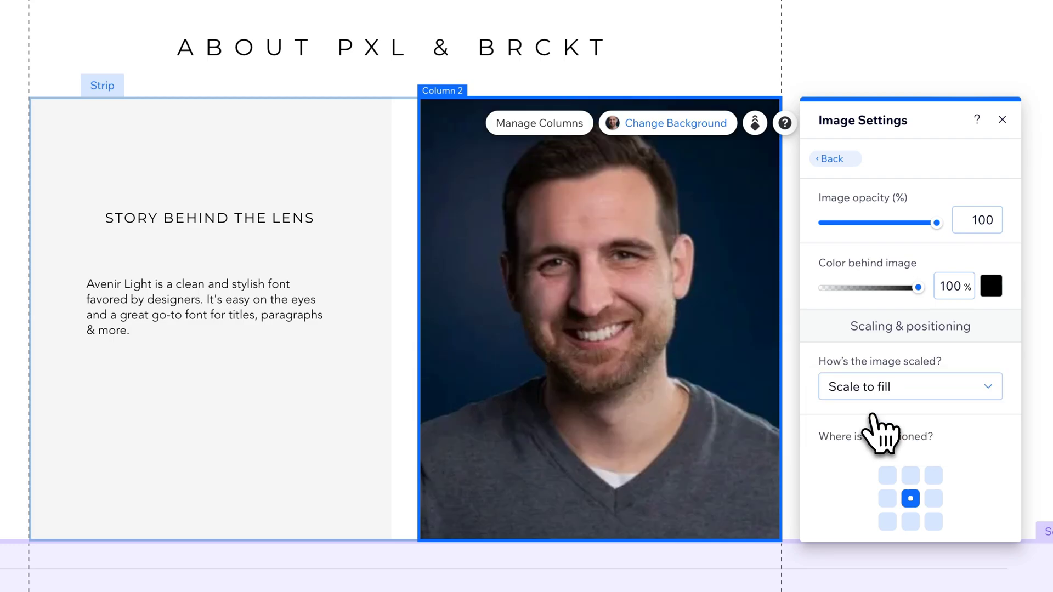
{"action": "mouse_move", "coordinate": [887, 437]}
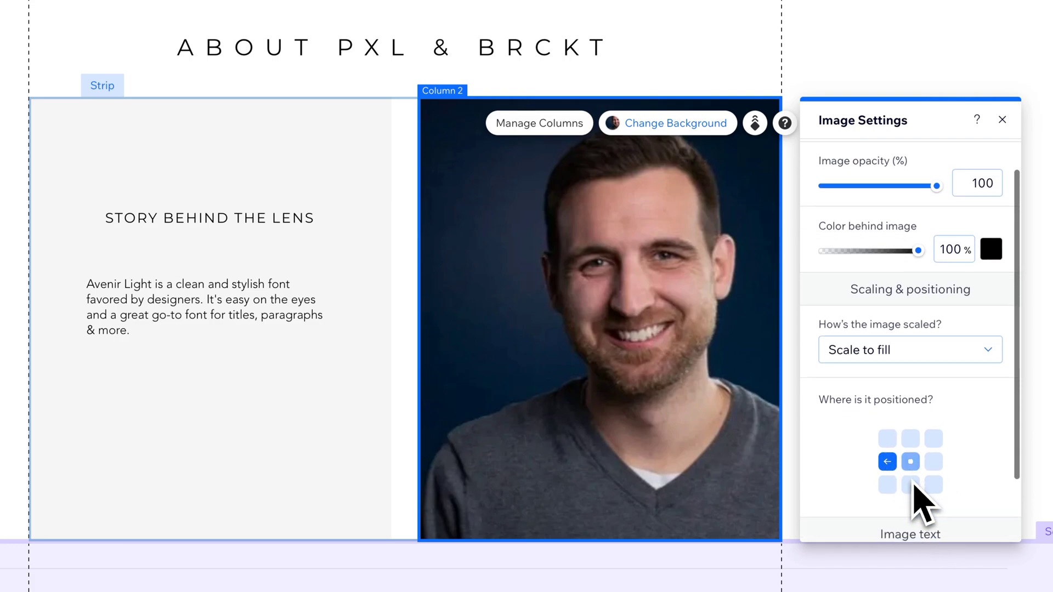
{"action": "scroll", "scroll_direction": "down", "scroll_amount": 3}
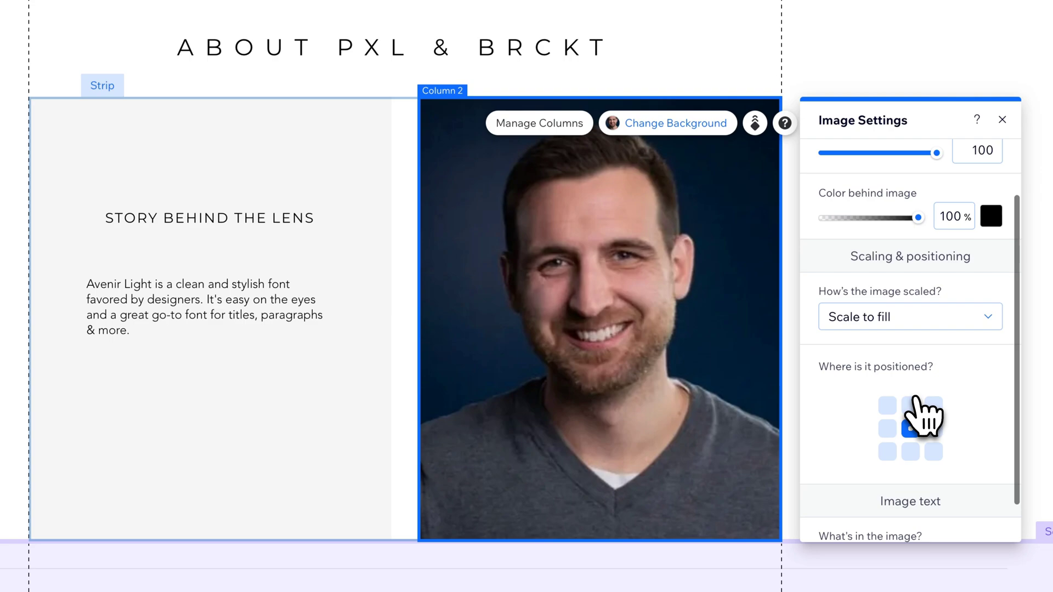
{"action": "left_click", "coordinate": [910, 428]}
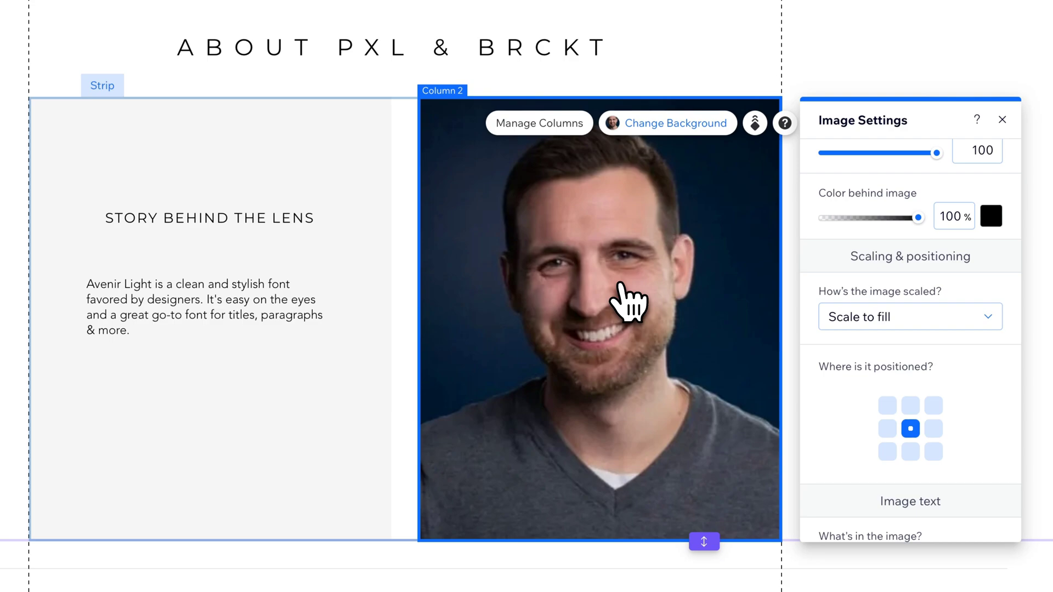
{"action": "mouse_move", "coordinate": [699, 134]}
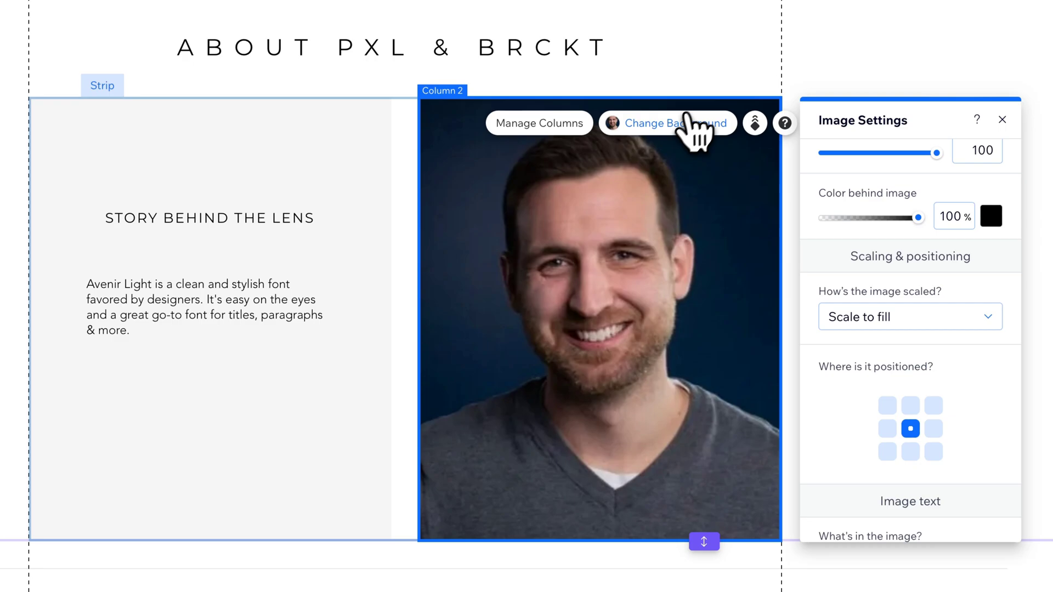
{"action": "mouse_move", "coordinate": [545, 262]}
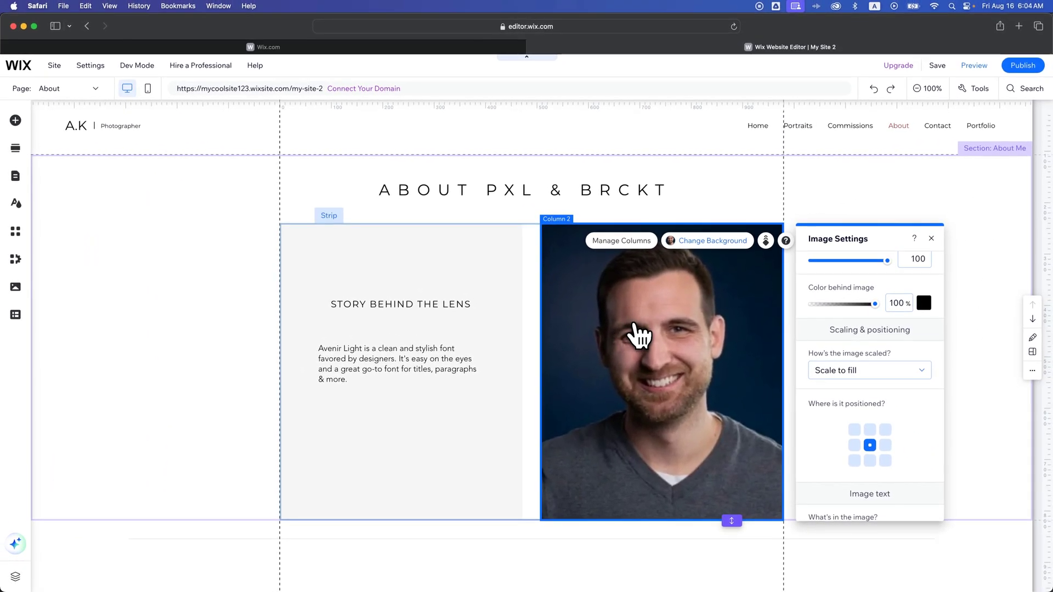
- Switch to the Portraits page and select its Wix Pro Gallery
{"action": "left_click", "coordinate": [63, 88]}
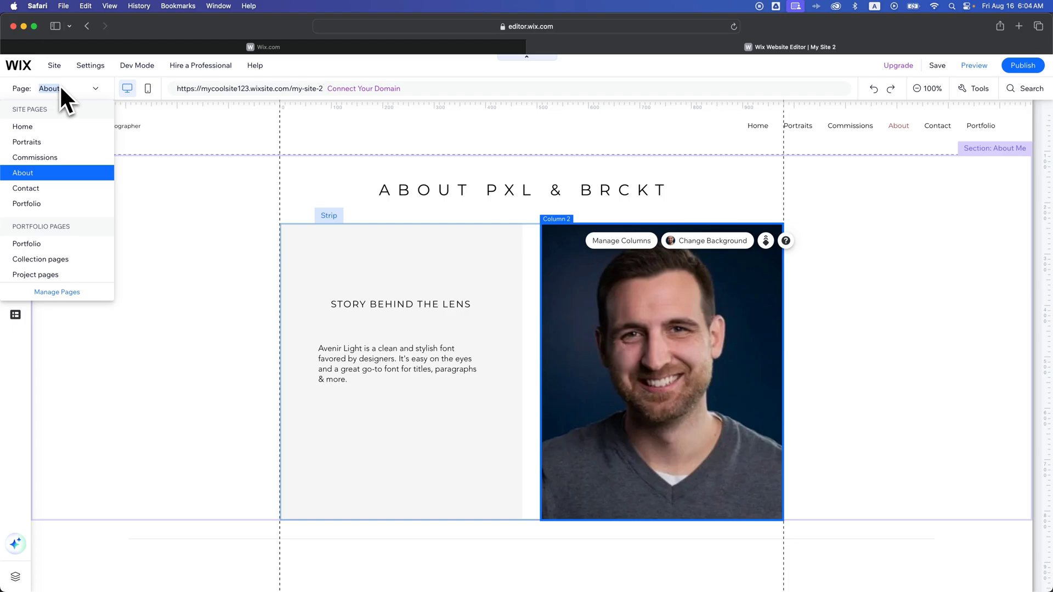
{"action": "mouse_move", "coordinate": [26, 142]}
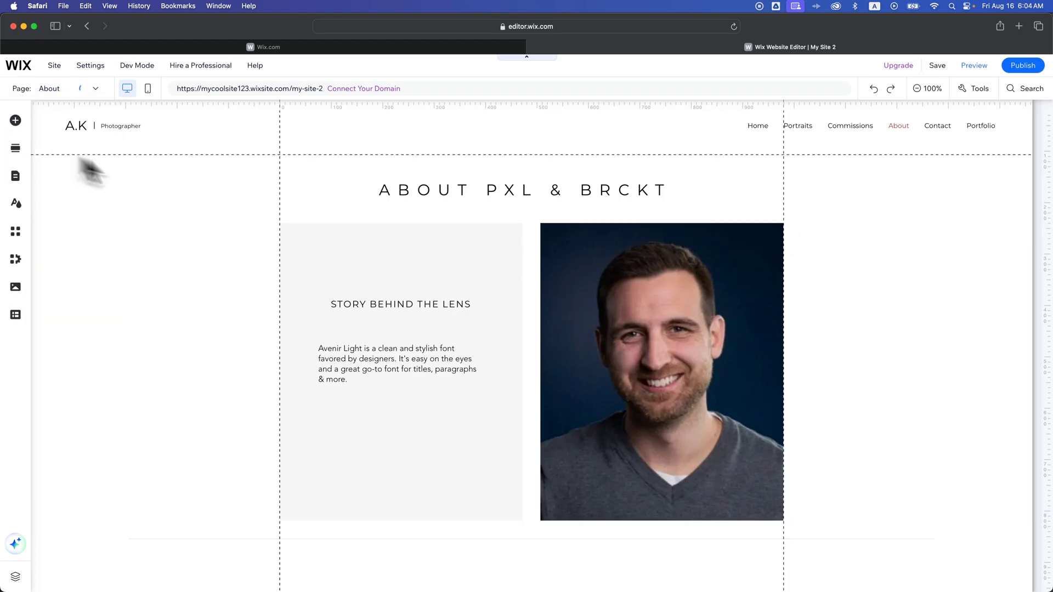
{"action": "left_click", "coordinate": [798, 125]}
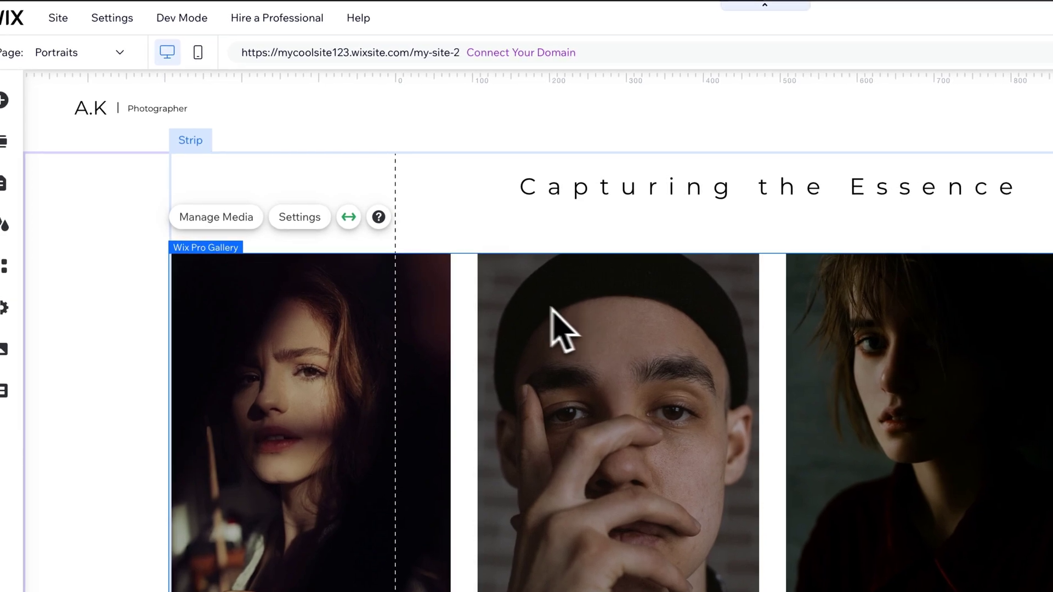
{"action": "mouse_move", "coordinate": [234, 221]}
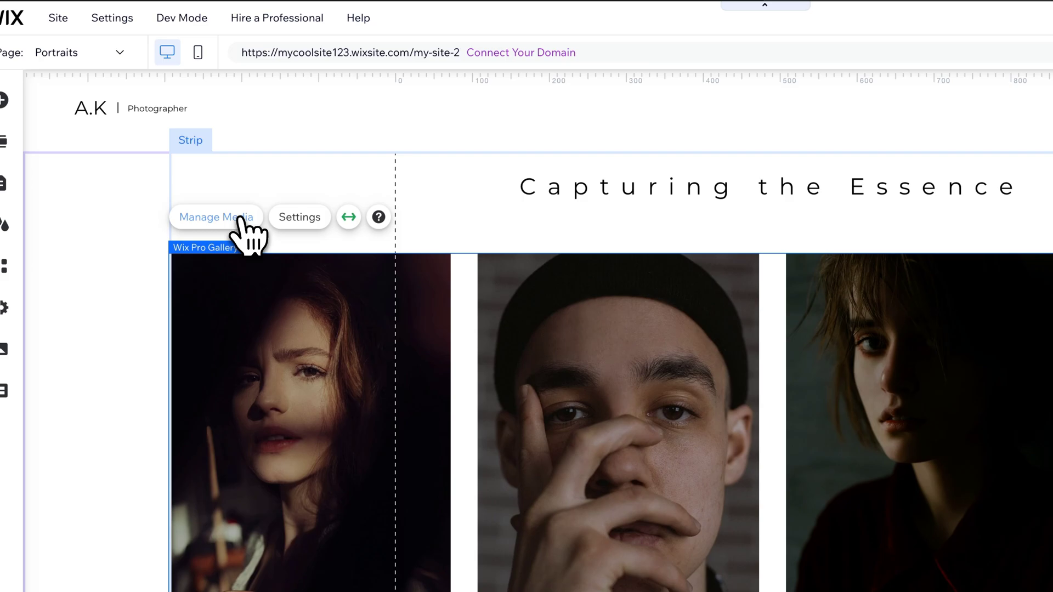
- Show the gallery's media organizer listing its eight portraits
{"action": "left_click", "coordinate": [216, 217]}
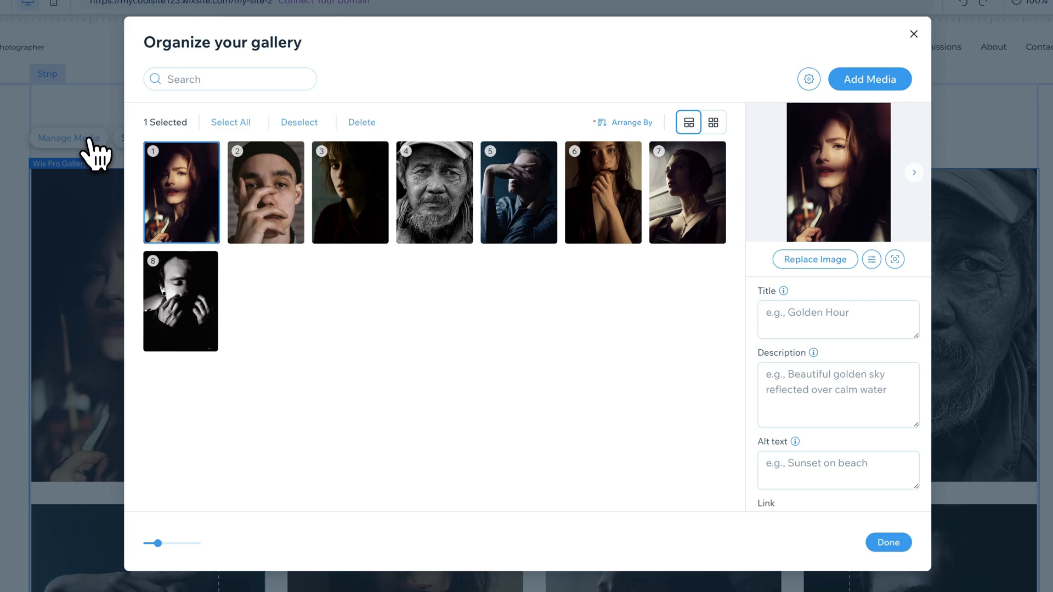
{"action": "mouse_move", "coordinate": [510, 342]}
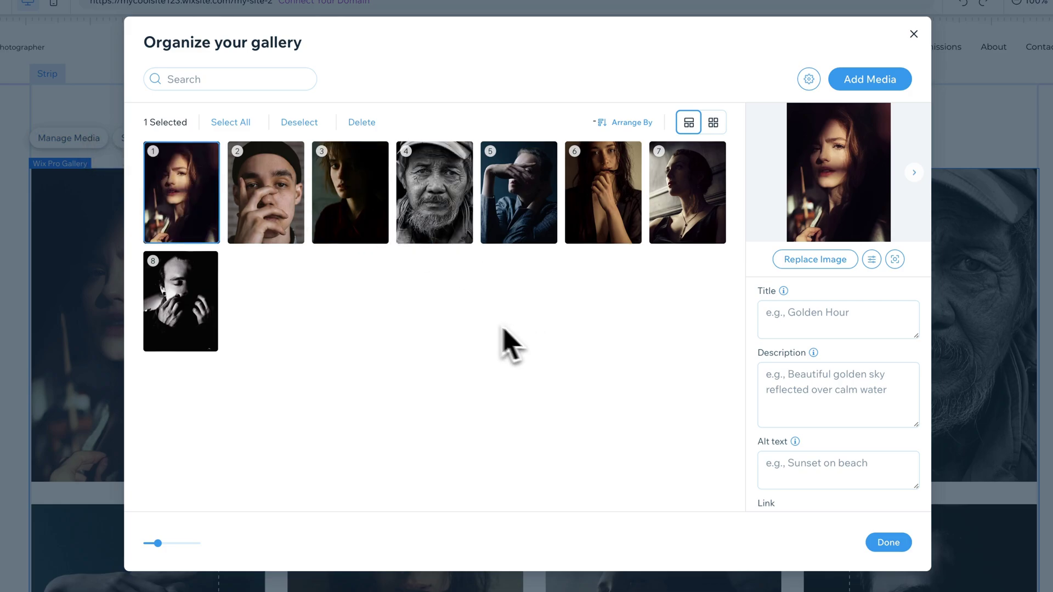
{"action": "mouse_move", "coordinate": [350, 319]}
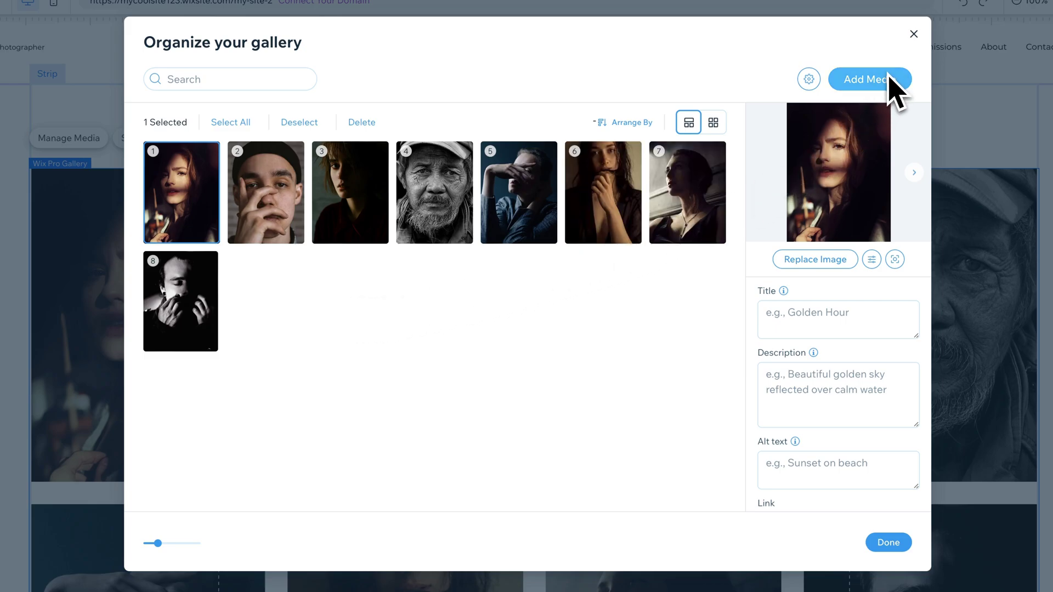
{"action": "mouse_move", "coordinate": [519, 193]}
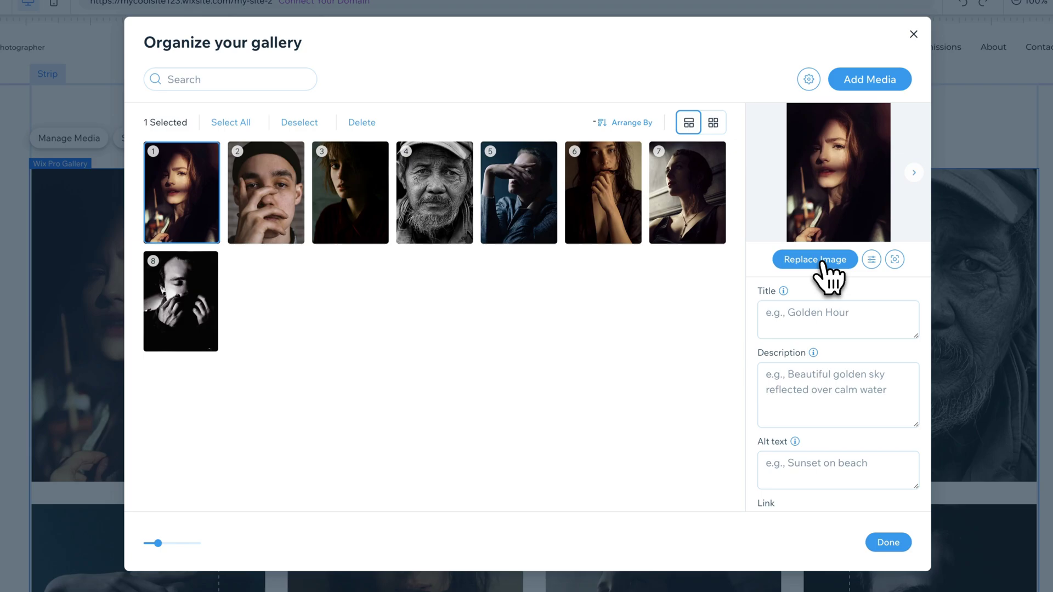
- Replace the first gallery image with profile photo.jpg from Site Files
{"action": "left_click", "coordinate": [815, 260]}
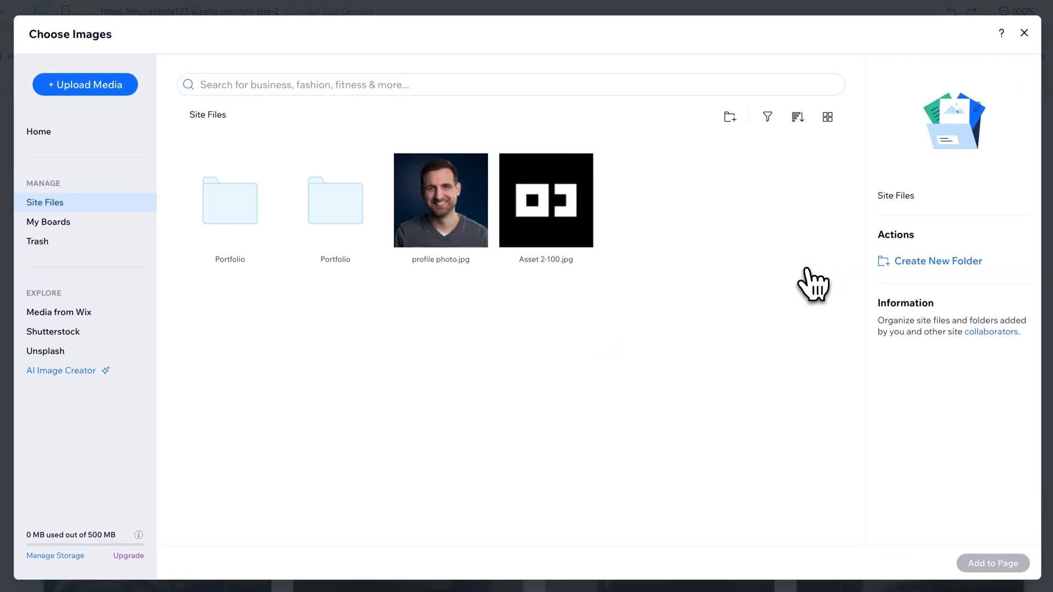
{"action": "mouse_move", "coordinate": [442, 200]}
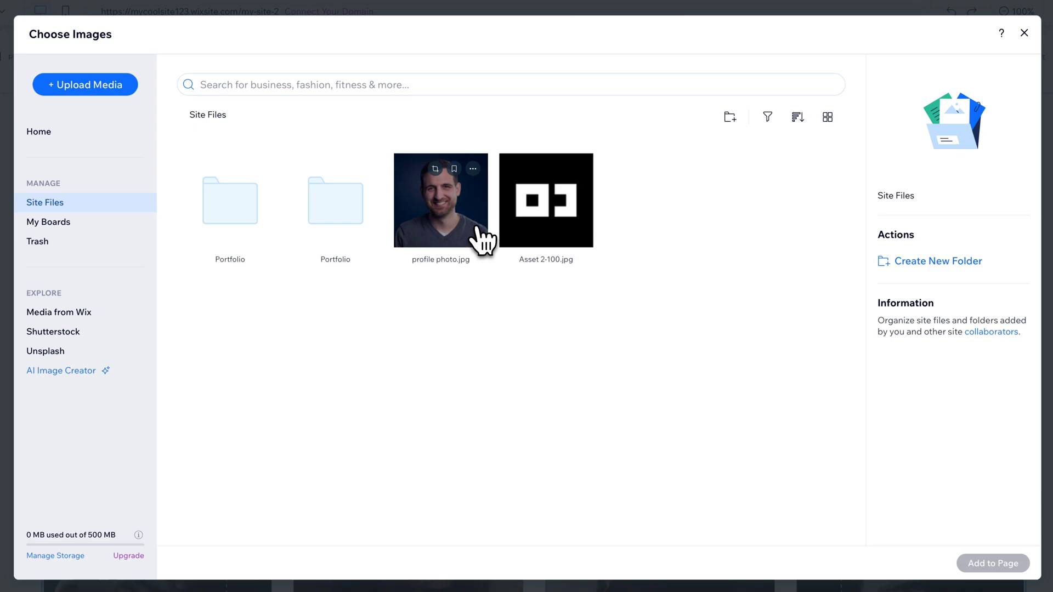
{"action": "left_click", "coordinate": [441, 200]}
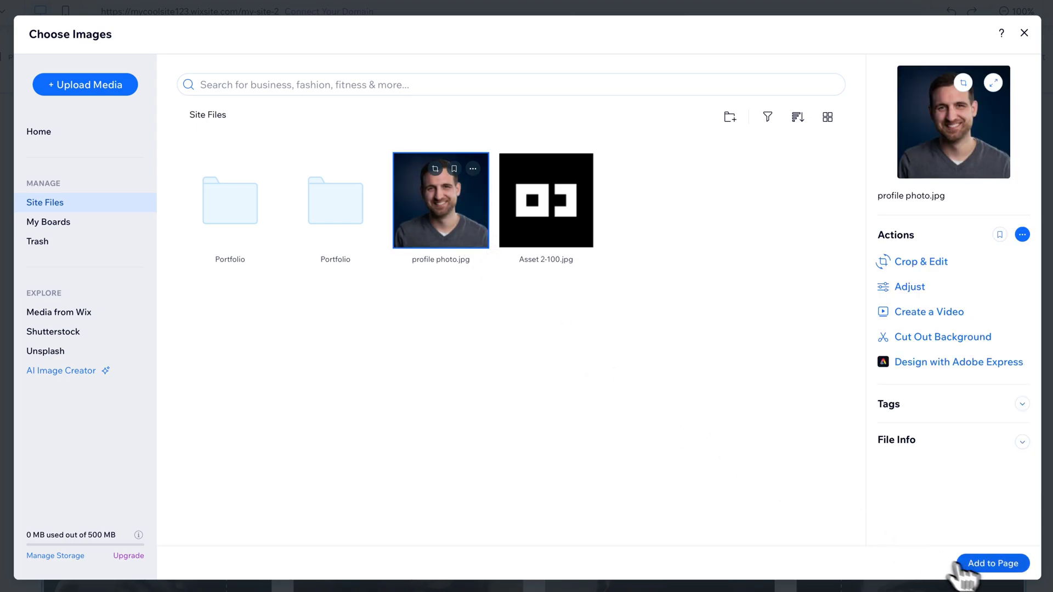
{"action": "left_click", "coordinate": [993, 564]}
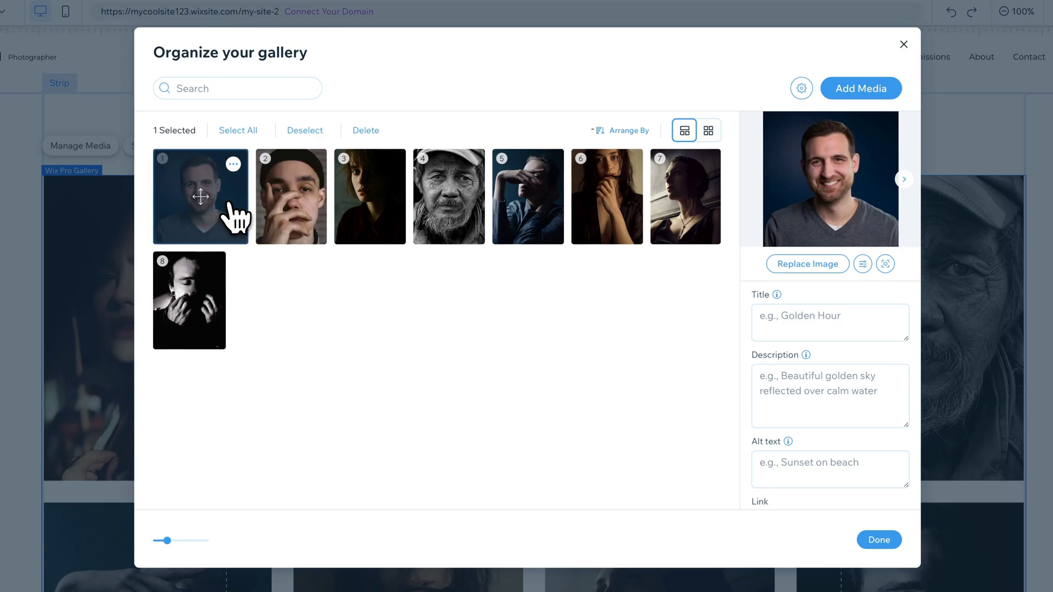
{"action": "mouse_move", "coordinate": [862, 263]}
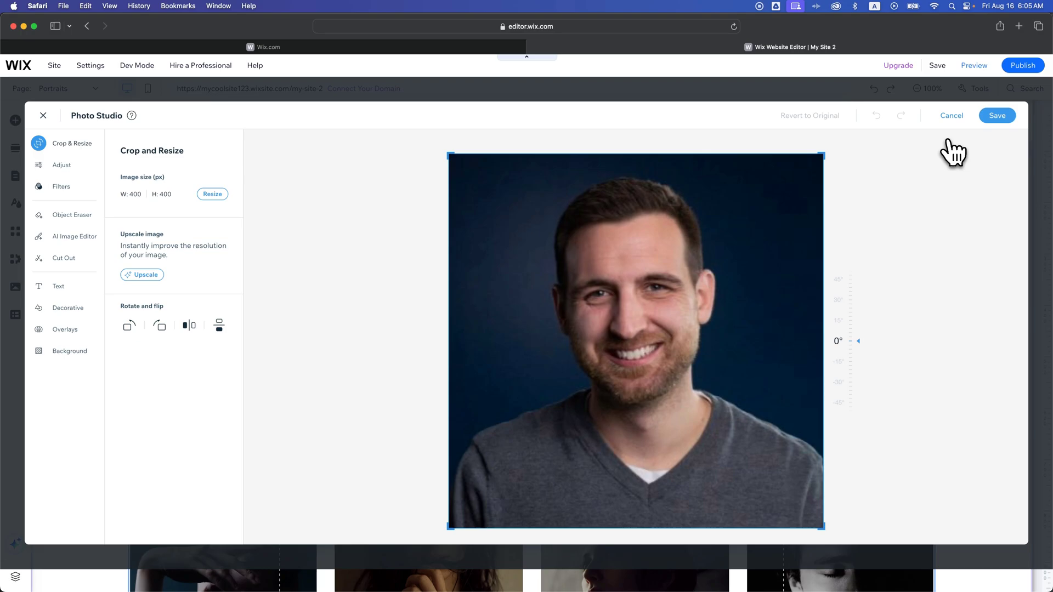
{"action": "mouse_move", "coordinate": [951, 115]}
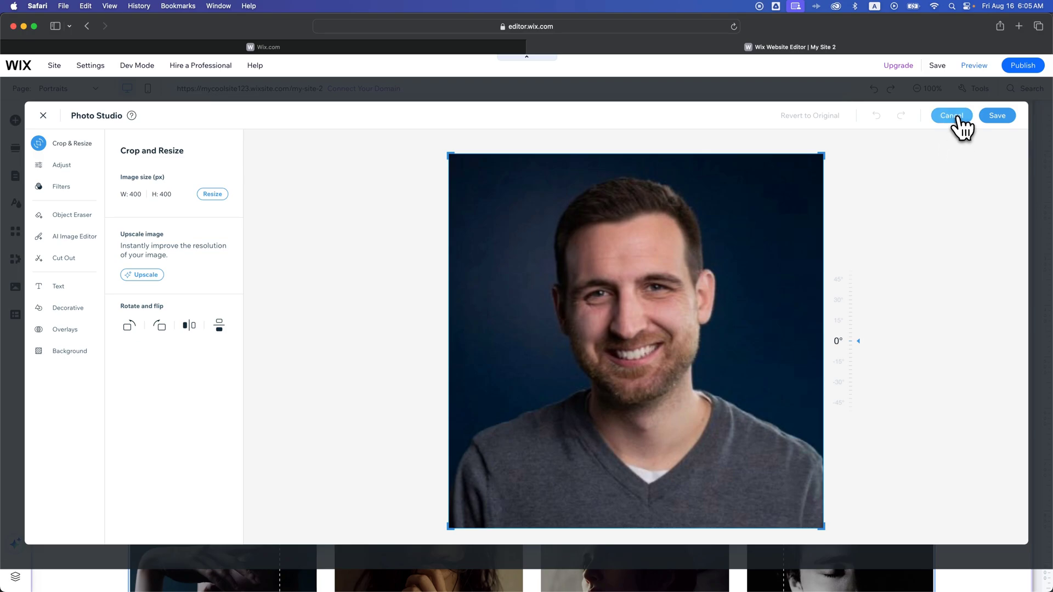
{"action": "left_click", "coordinate": [951, 116]}
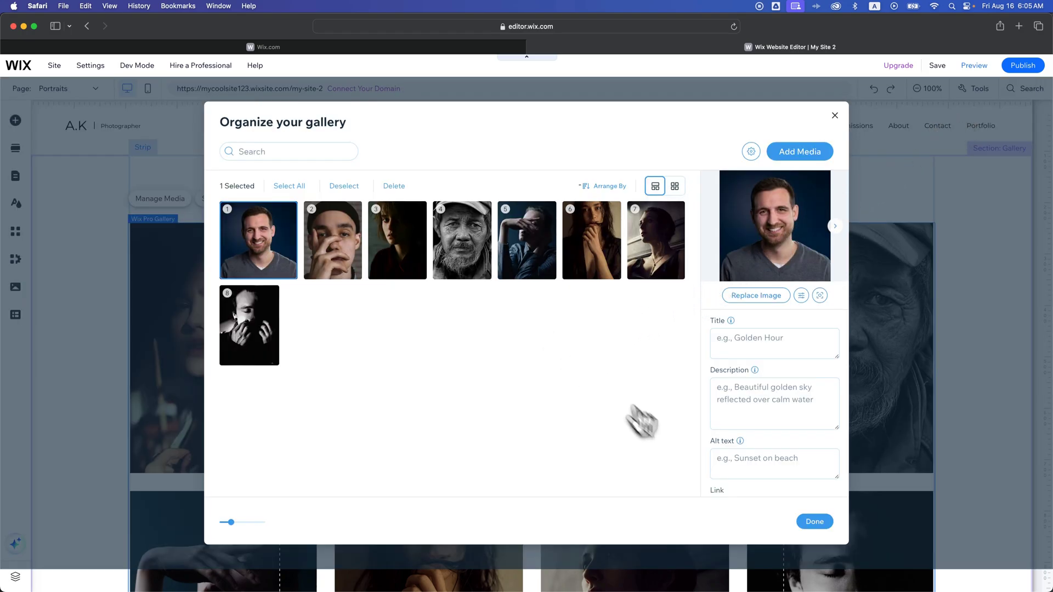
- Confirm the organizer with Done so the gallery shows the profile photo first
{"action": "left_click", "coordinate": [814, 521]}
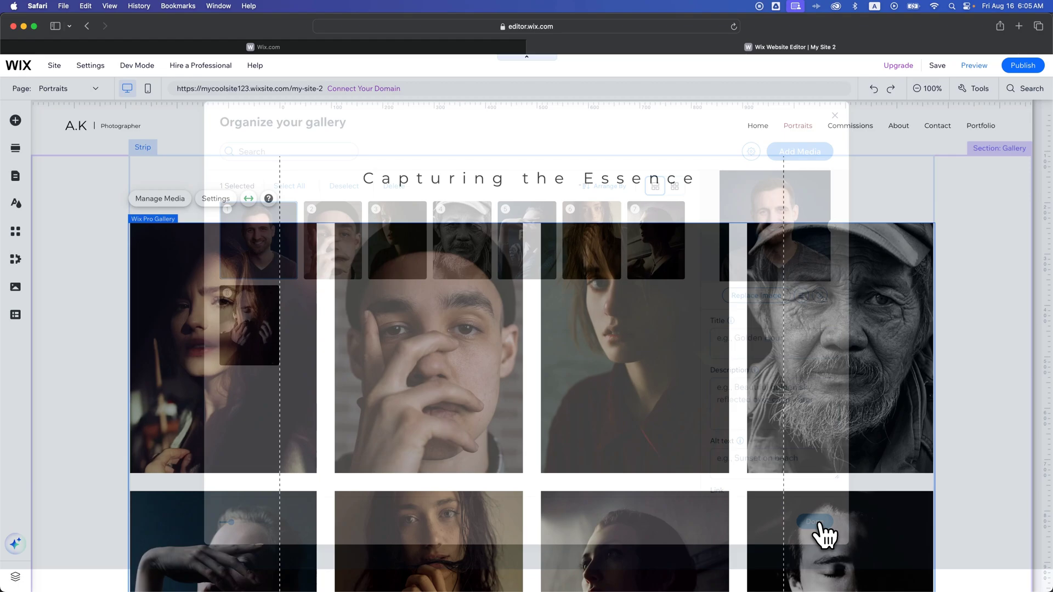
{"action": "left_click", "coordinate": [833, 115]}
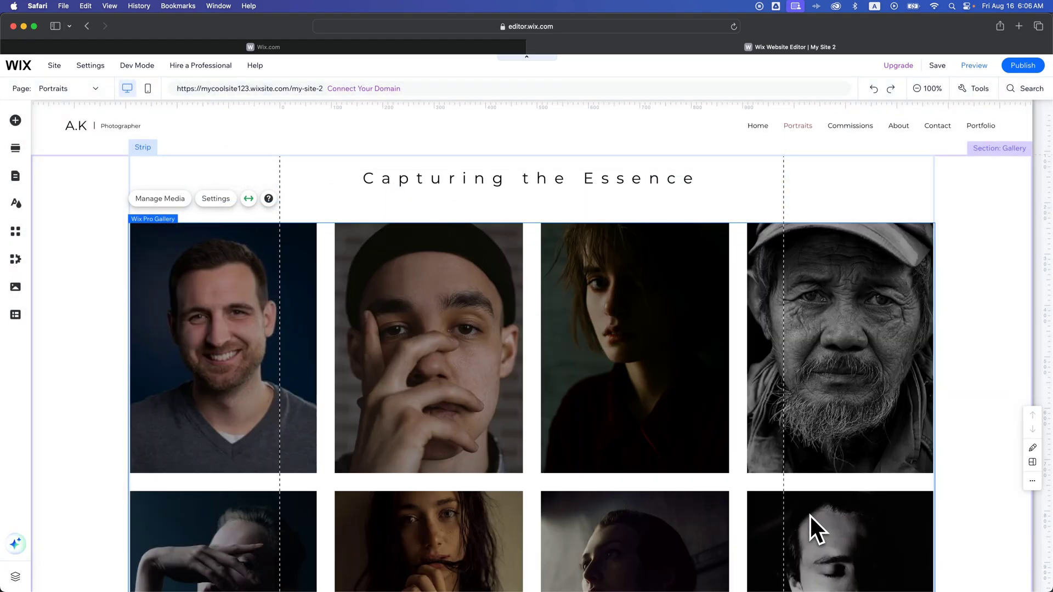
{"action": "mouse_move", "coordinate": [235, 336]}
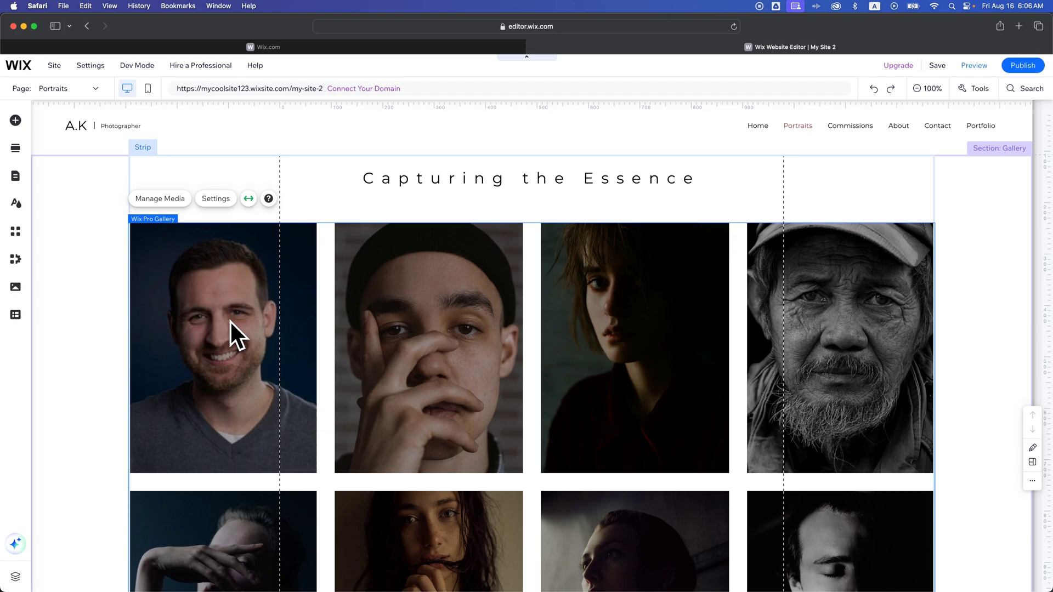
{"action": "mouse_move", "coordinate": [243, 346]}
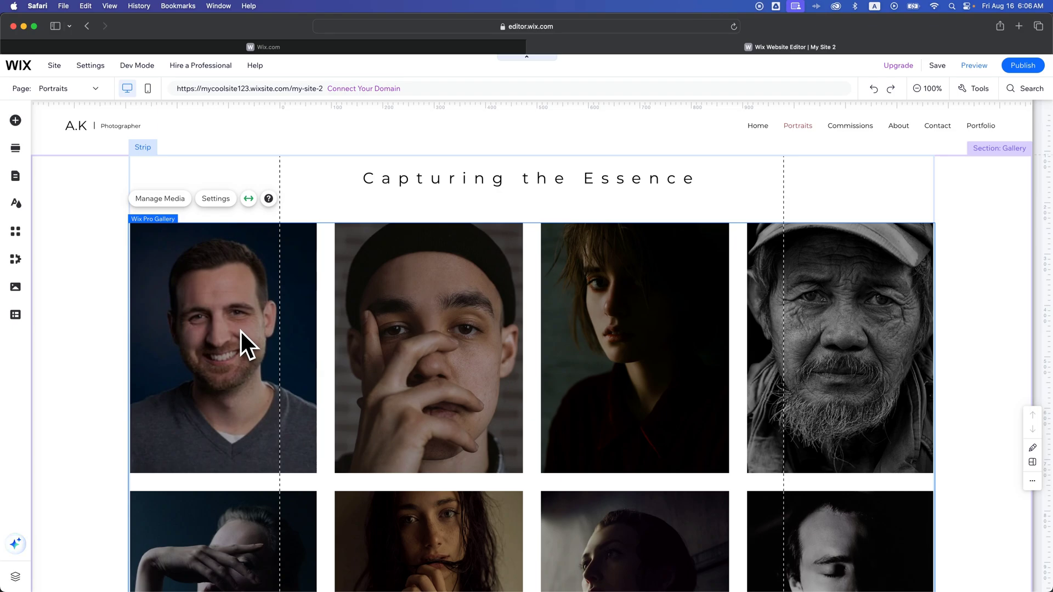
{"action": "mouse_move", "coordinate": [151, 181]}
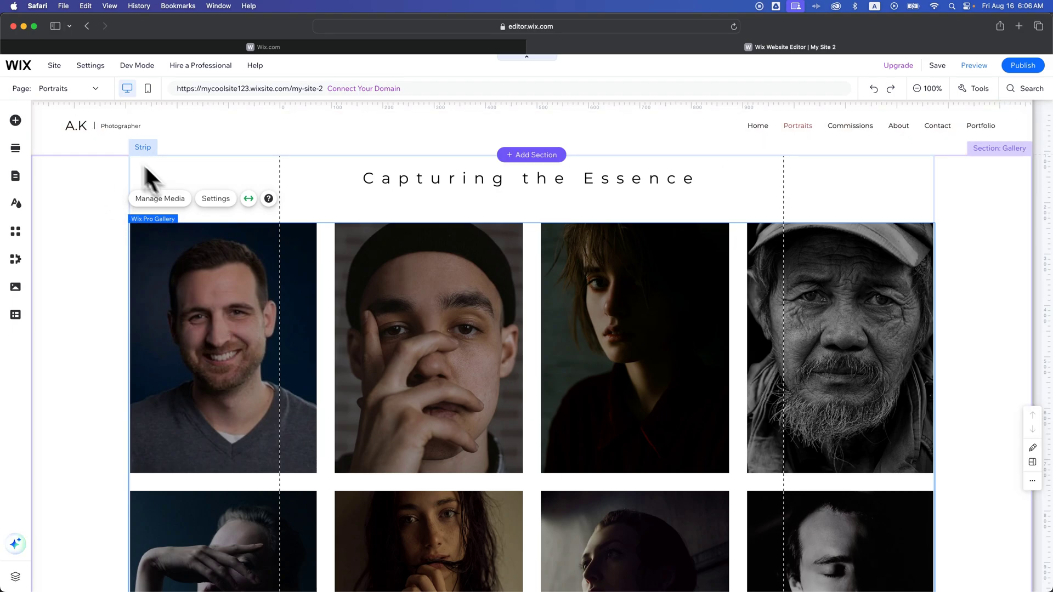
- Bring up the site page list to navigate to the Contact page
{"action": "left_click", "coordinate": [70, 87]}
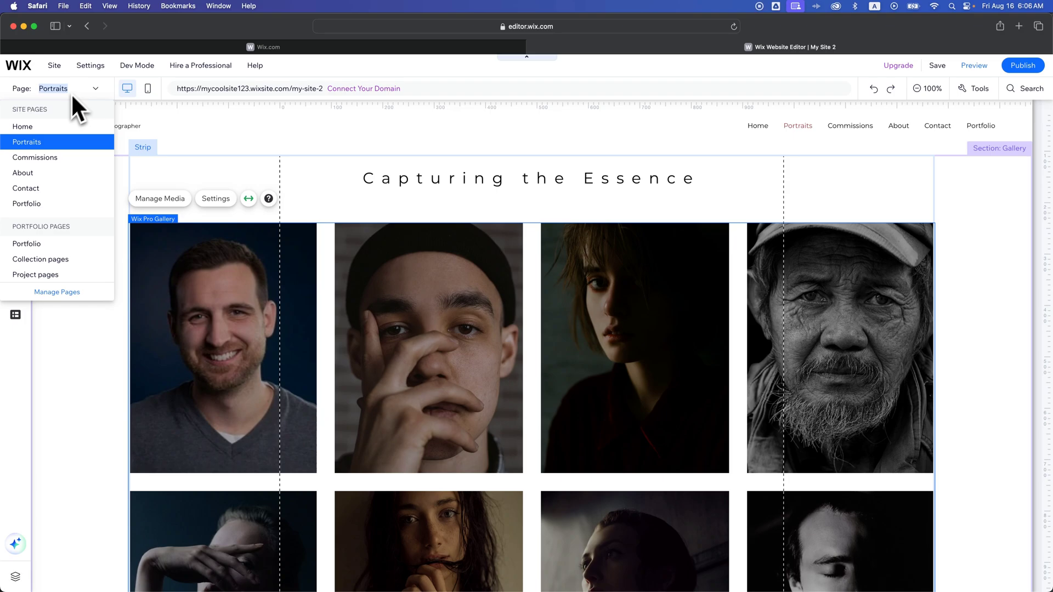
{"action": "mouse_move", "coordinate": [26, 204]}
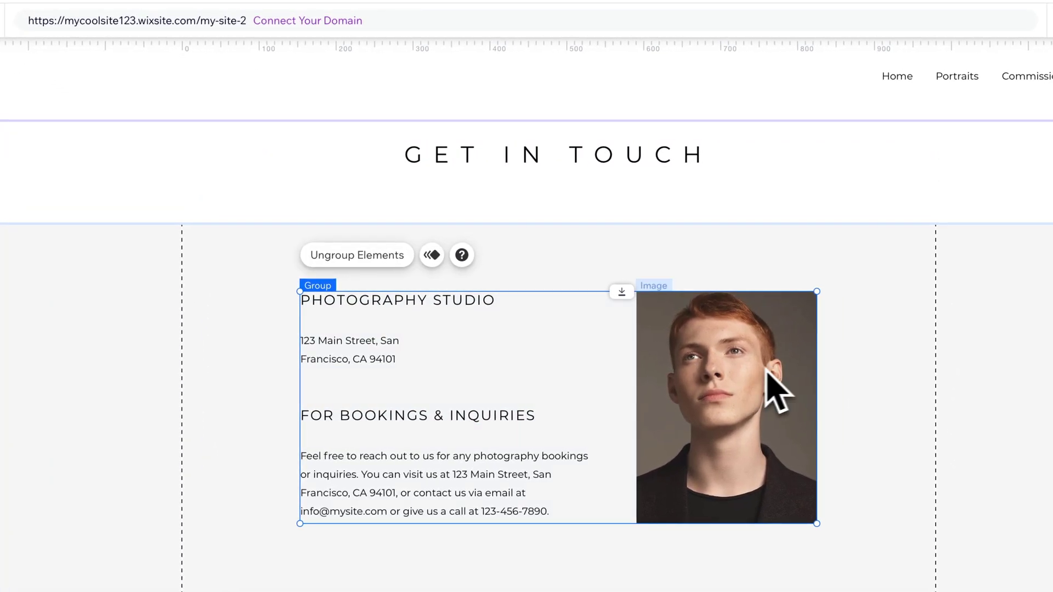
{"action": "left_click", "coordinate": [726, 402]}
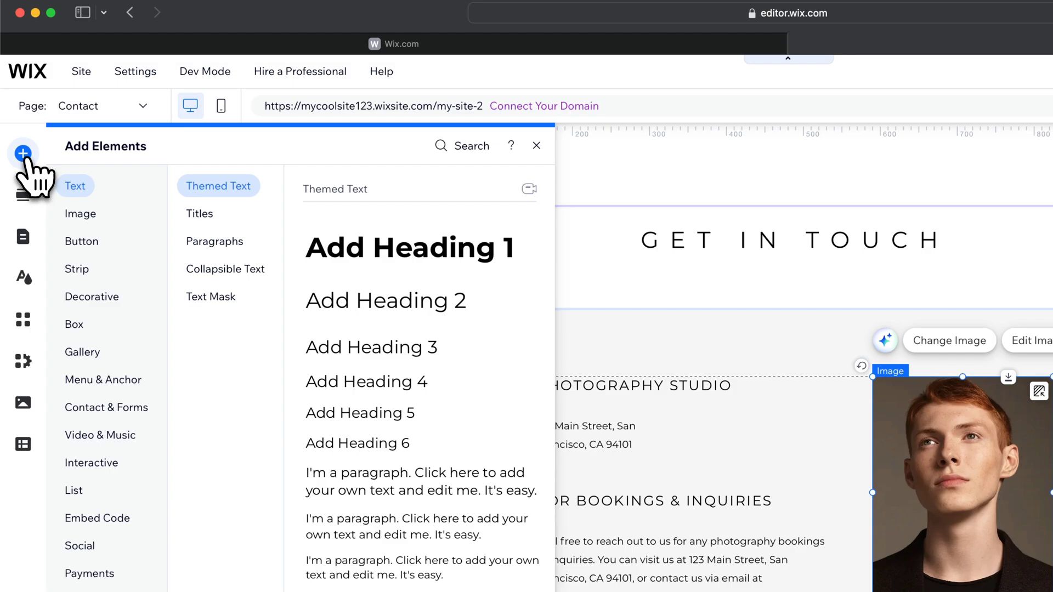
{"action": "left_click", "coordinate": [80, 214]}
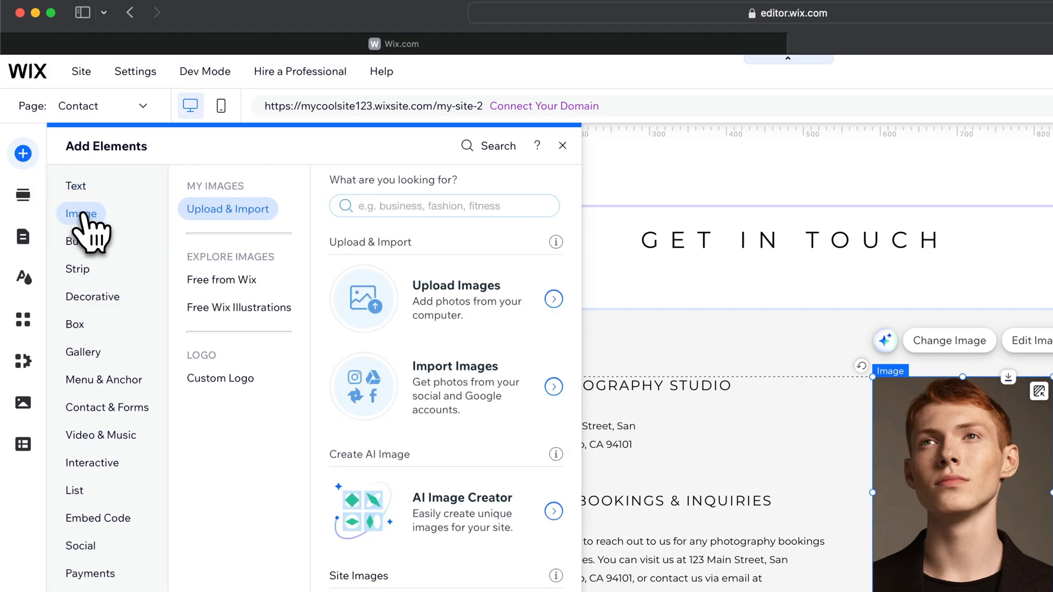
{"action": "mouse_move", "coordinate": [208, 231]}
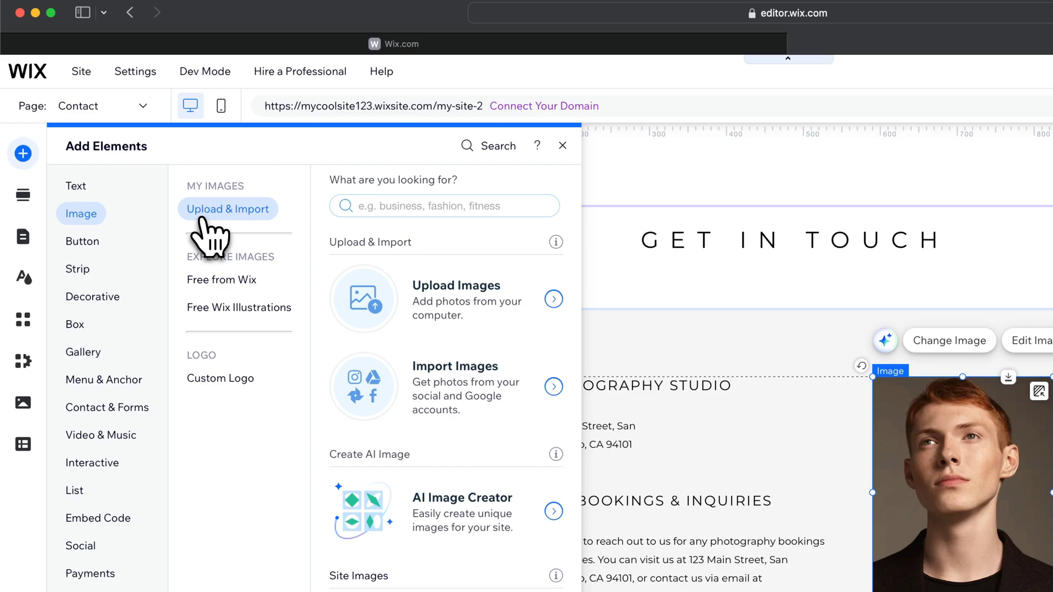
{"action": "left_click", "coordinate": [563, 146]}
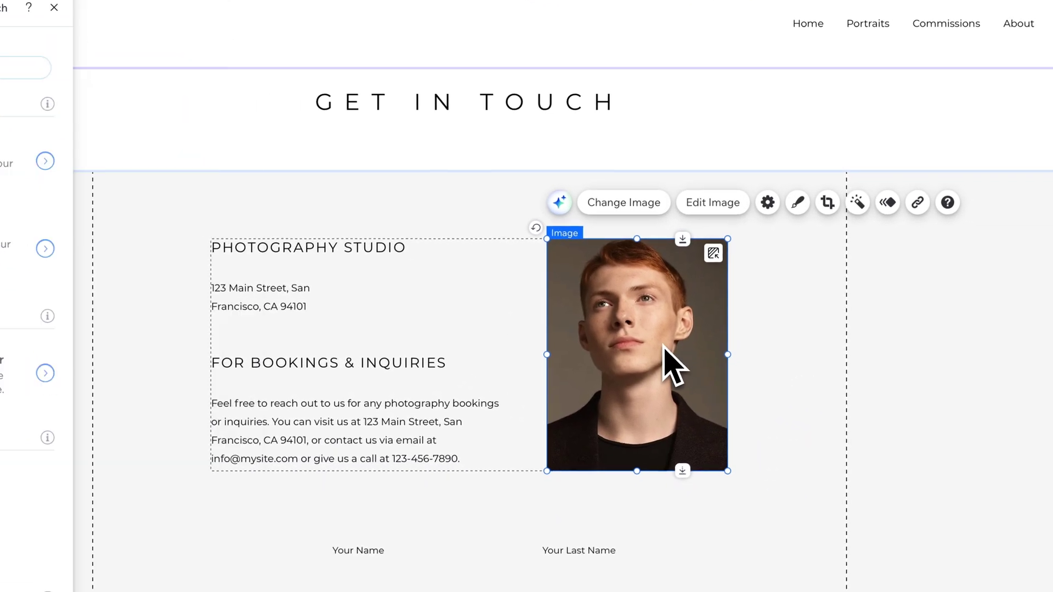
{"action": "left_click", "coordinate": [819, 319]}
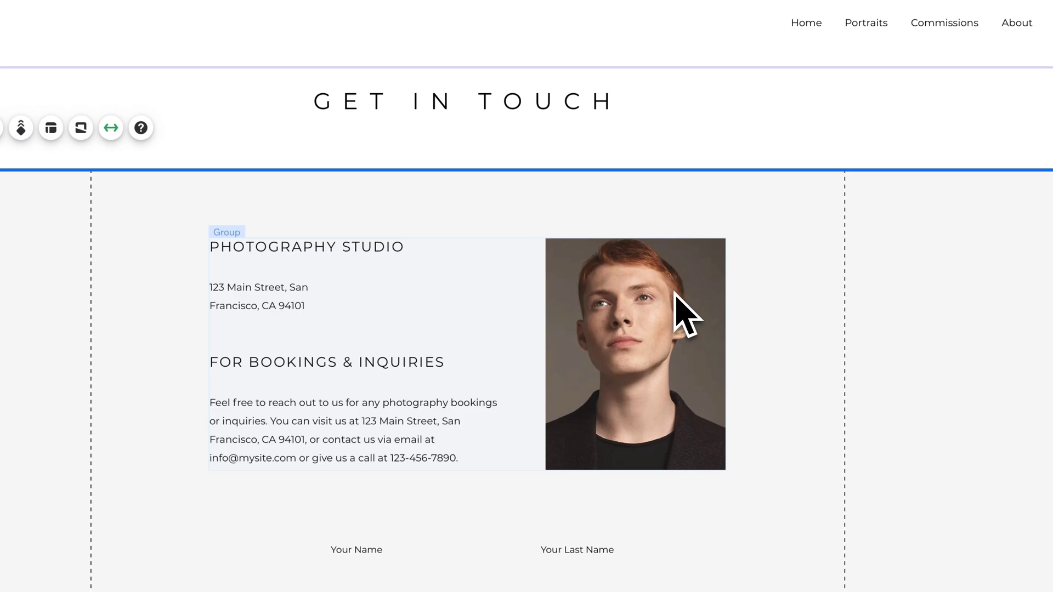
{"action": "mouse_move", "coordinate": [618, 316]}
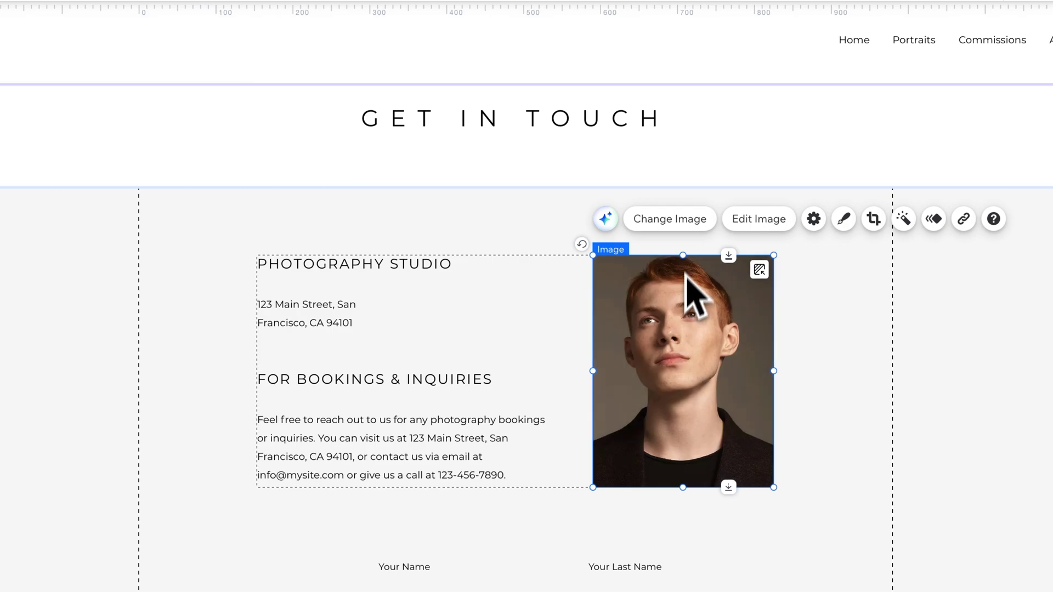
{"action": "mouse_move", "coordinate": [669, 219]}
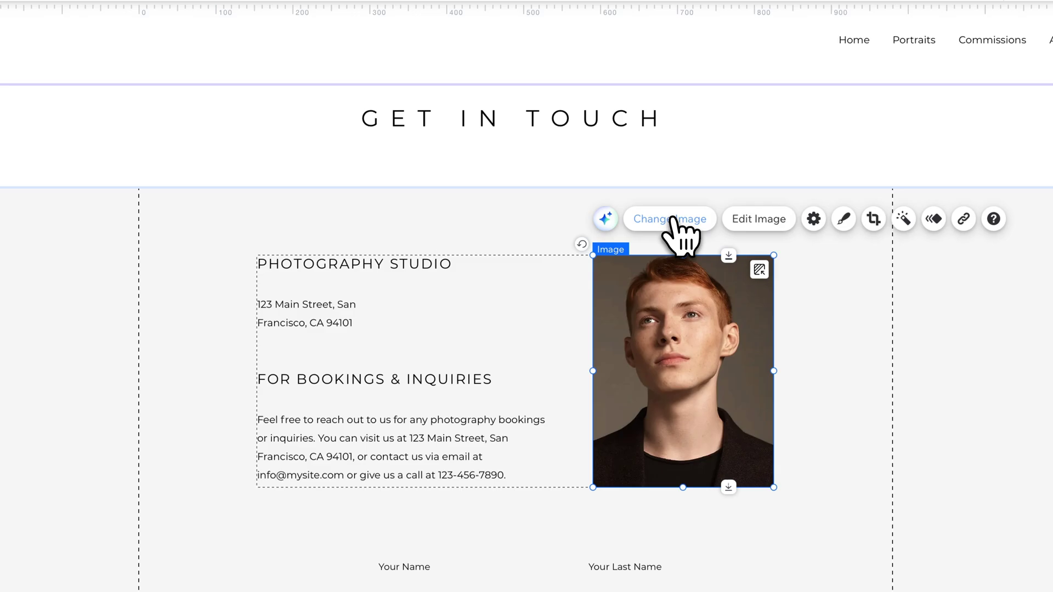
- Choose profile photo.jpg from Site Files as the replacement for the Contact page portrait
{"action": "left_click", "coordinate": [668, 219]}
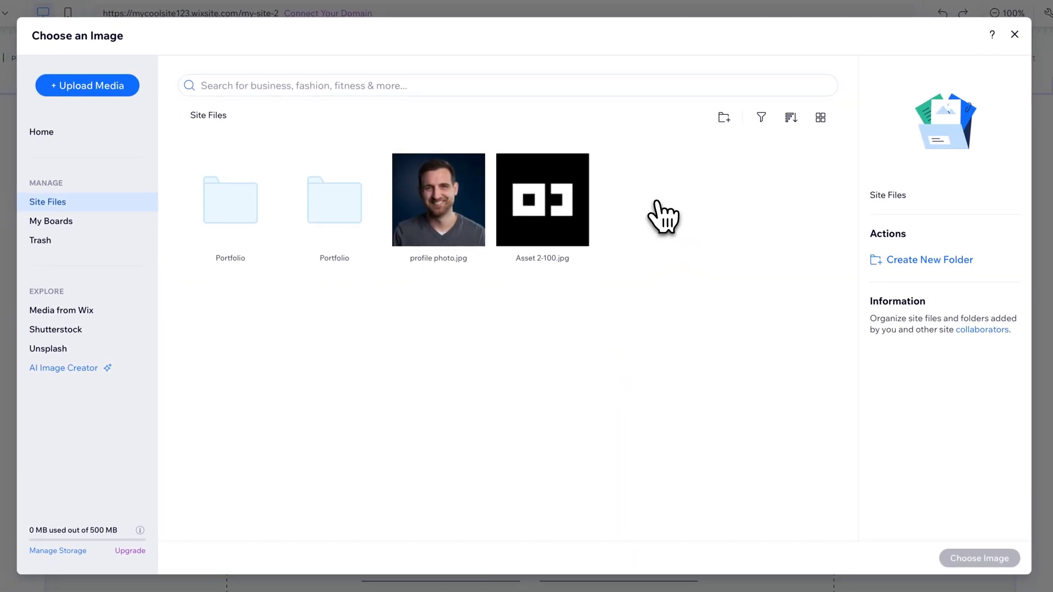
{"action": "mouse_move", "coordinate": [438, 200]}
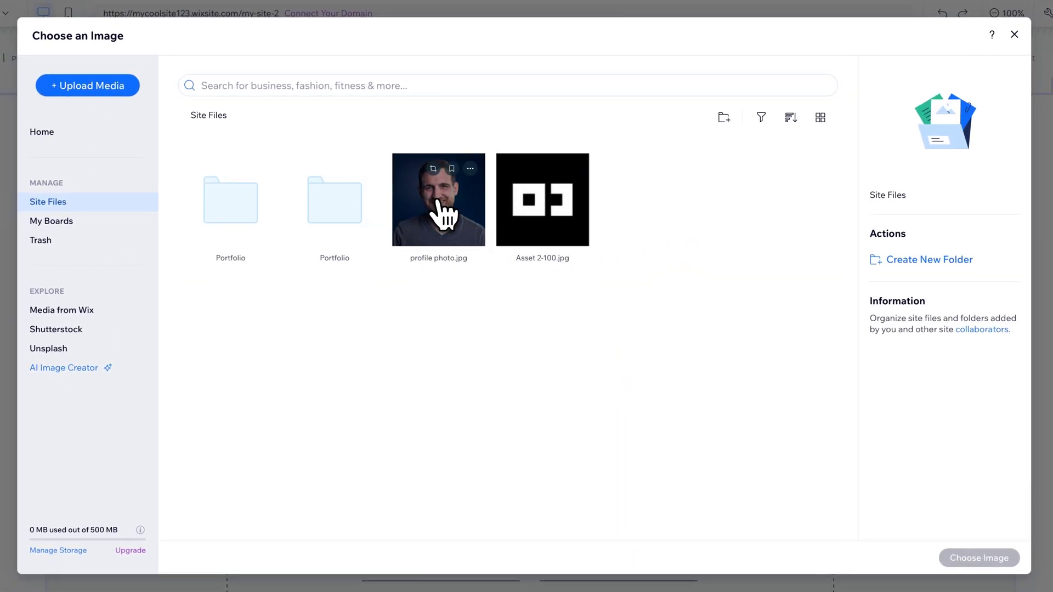
{"action": "left_click", "coordinate": [438, 200]}
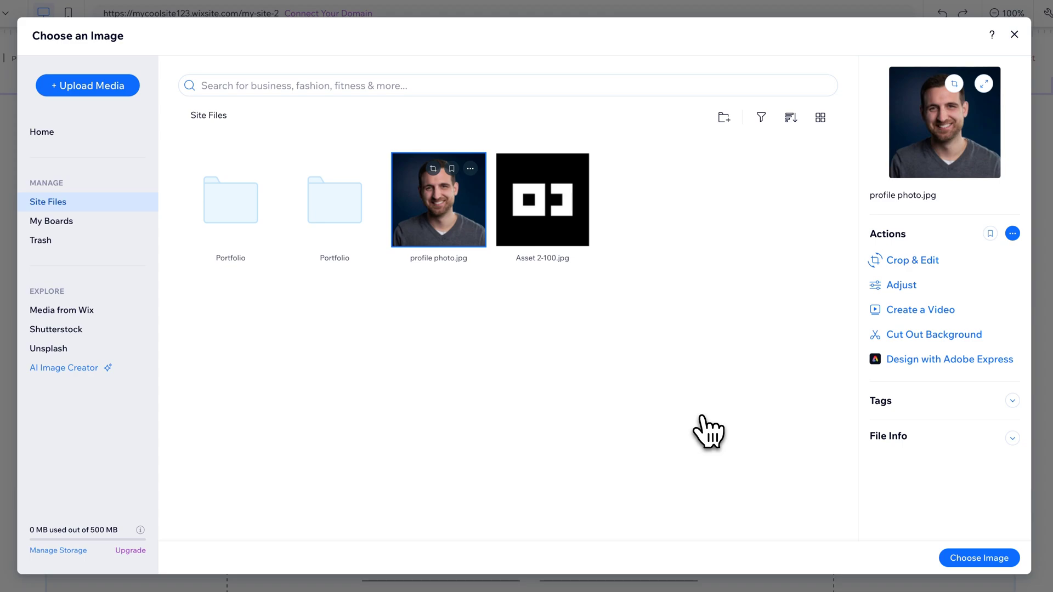
{"action": "mouse_move", "coordinate": [979, 559]}
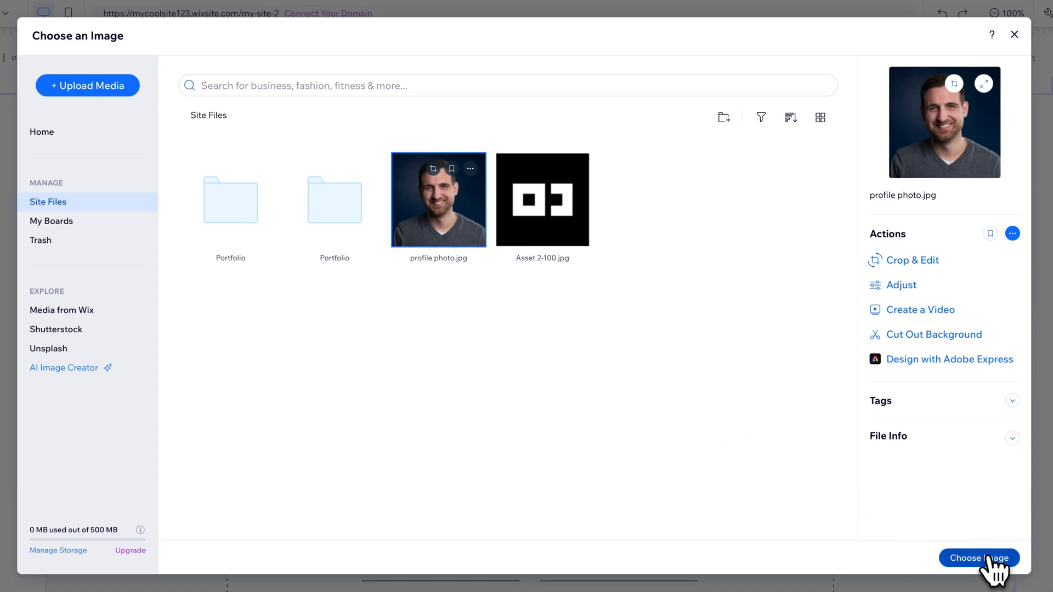
- Apply profile photo.jpg so the Contact portrait shows it beside the studio details
{"action": "left_click", "coordinate": [979, 558]}
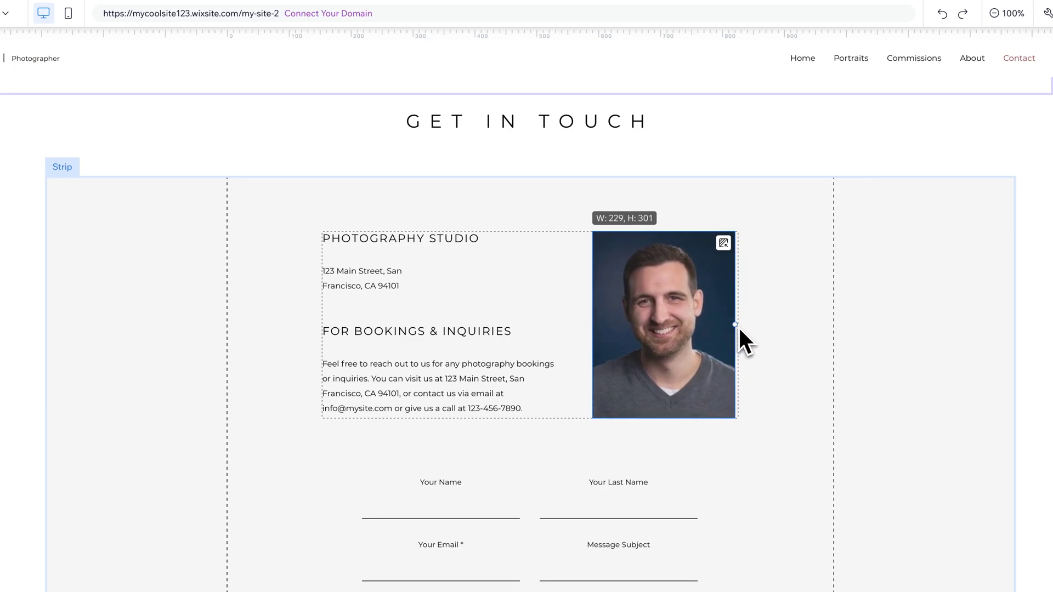
{"action": "left_click", "coordinate": [662, 325]}
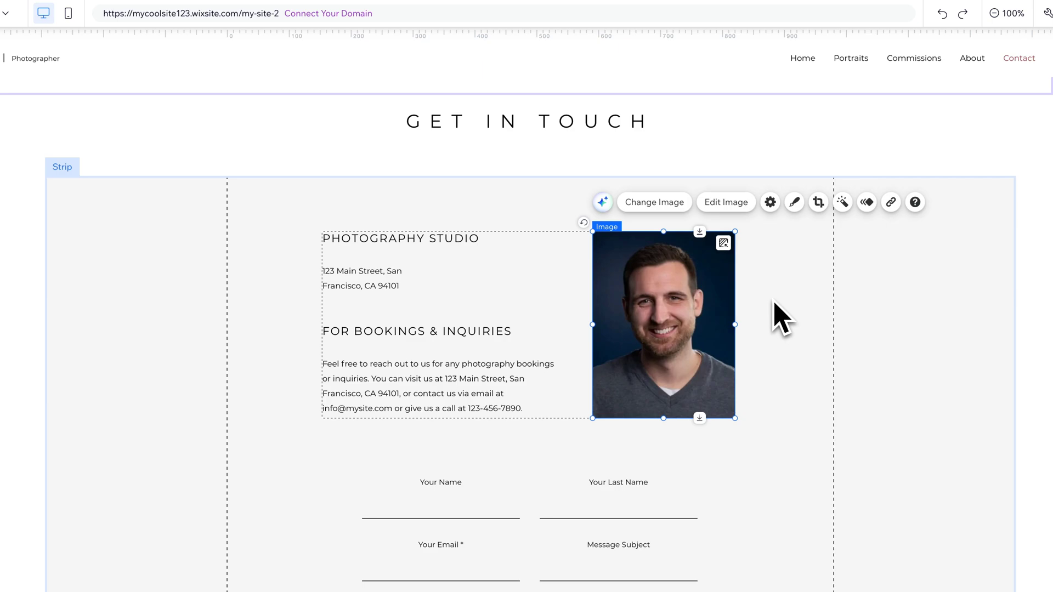
{"action": "mouse_move", "coordinate": [782, 342]}
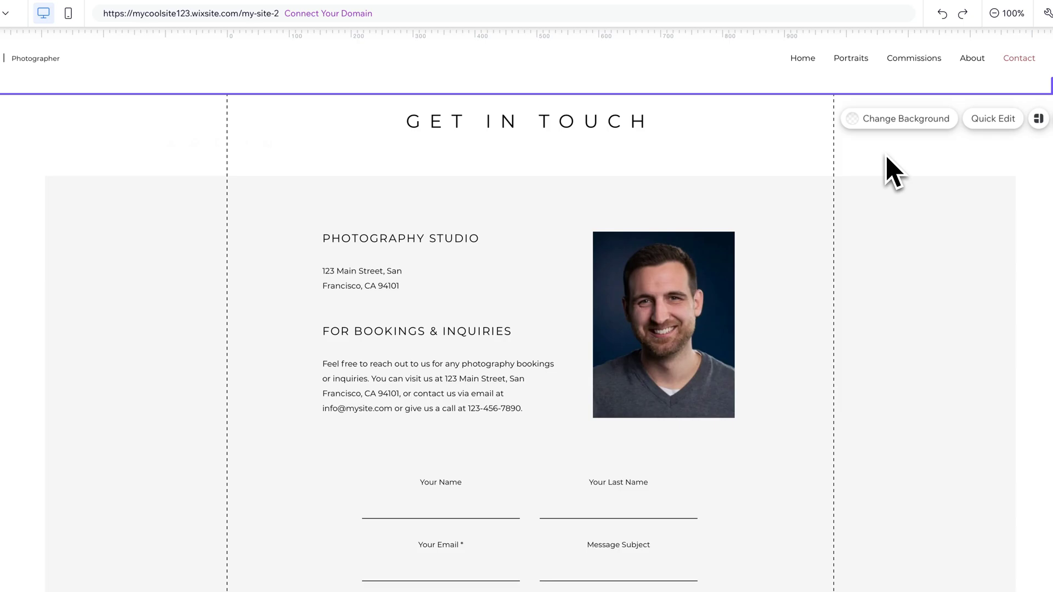
{"action": "mouse_move", "coordinate": [903, 181]}
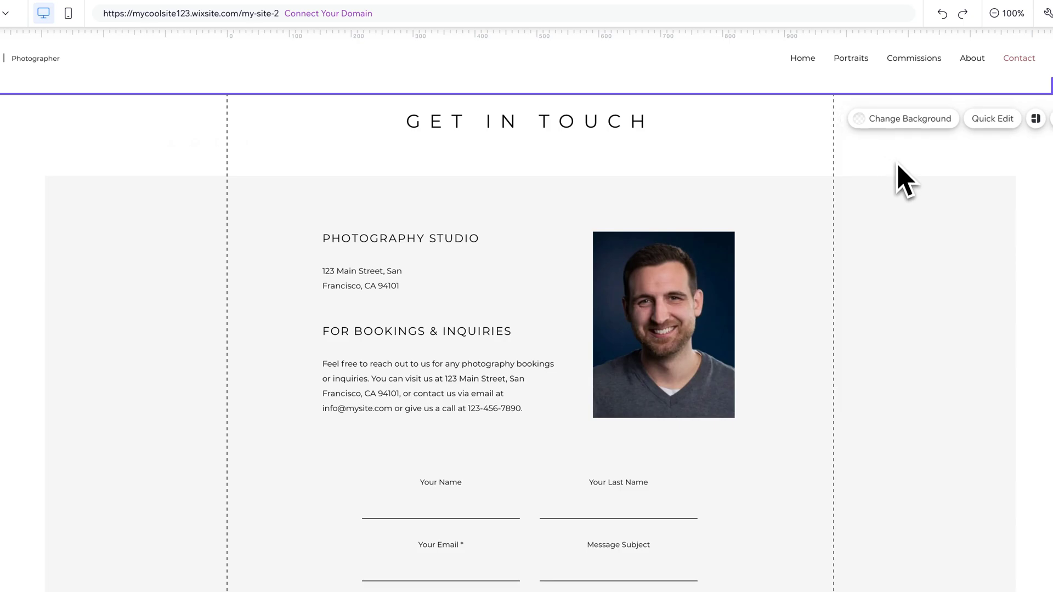